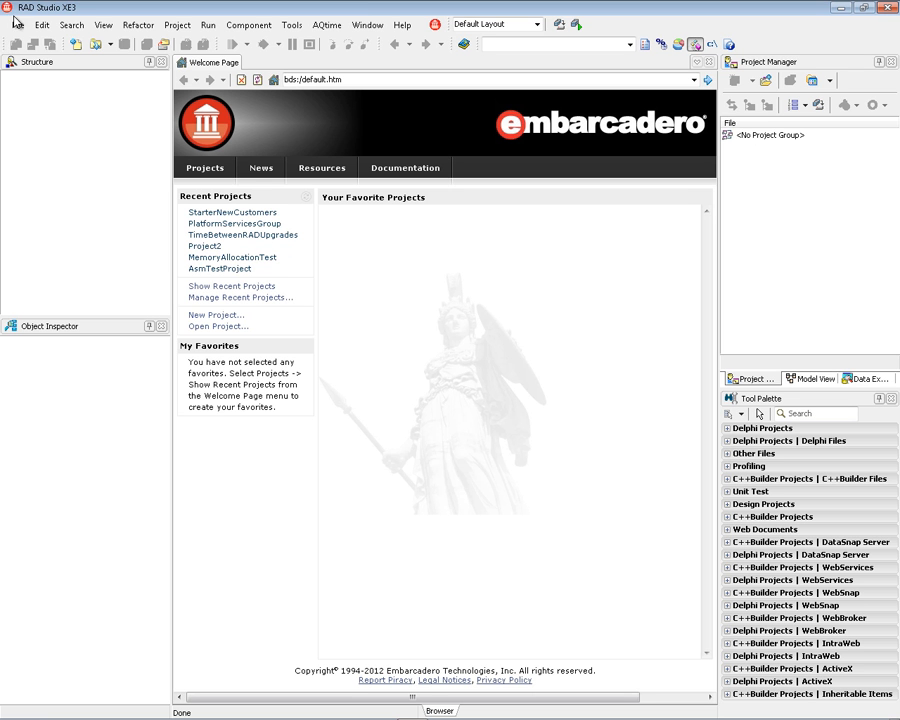
- Start a new C++Builder FireMonkey Desktop Application using the HD FireMonkey type
left_click(17, 24)
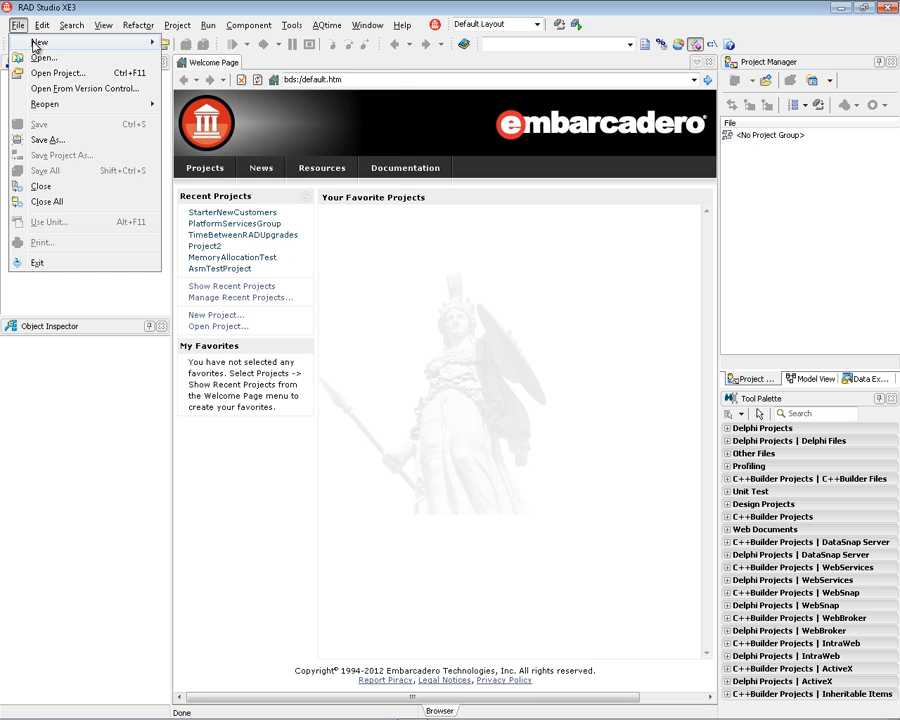
left_click(39, 42)
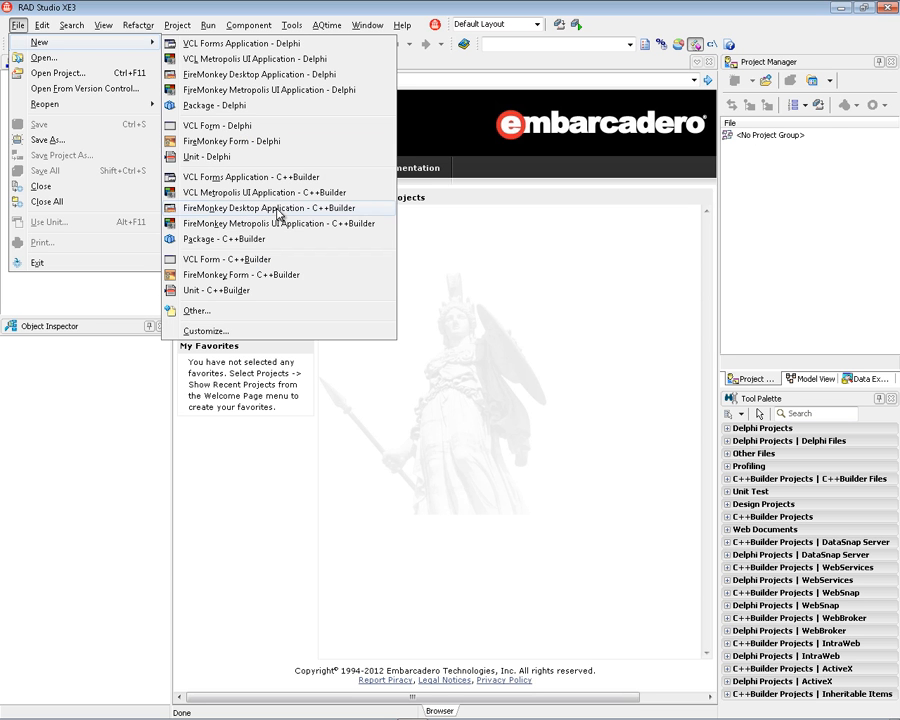
left_click(268, 208)
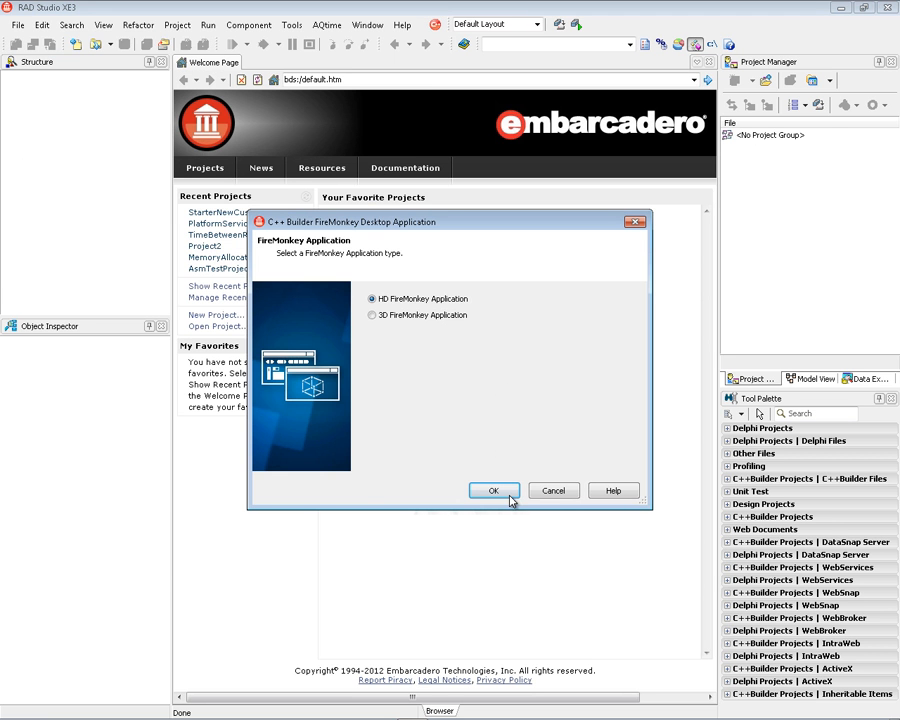
left_click(493, 491)
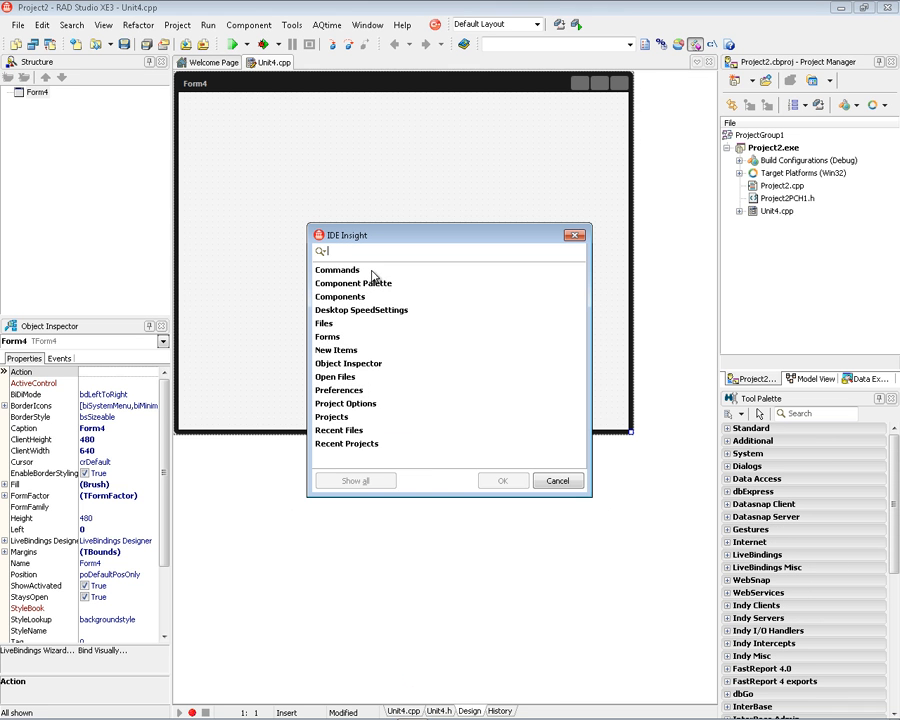
- Add a TClientDataSet and load the BioLife data using the Client DataSet *.cds filter
type("tclient")
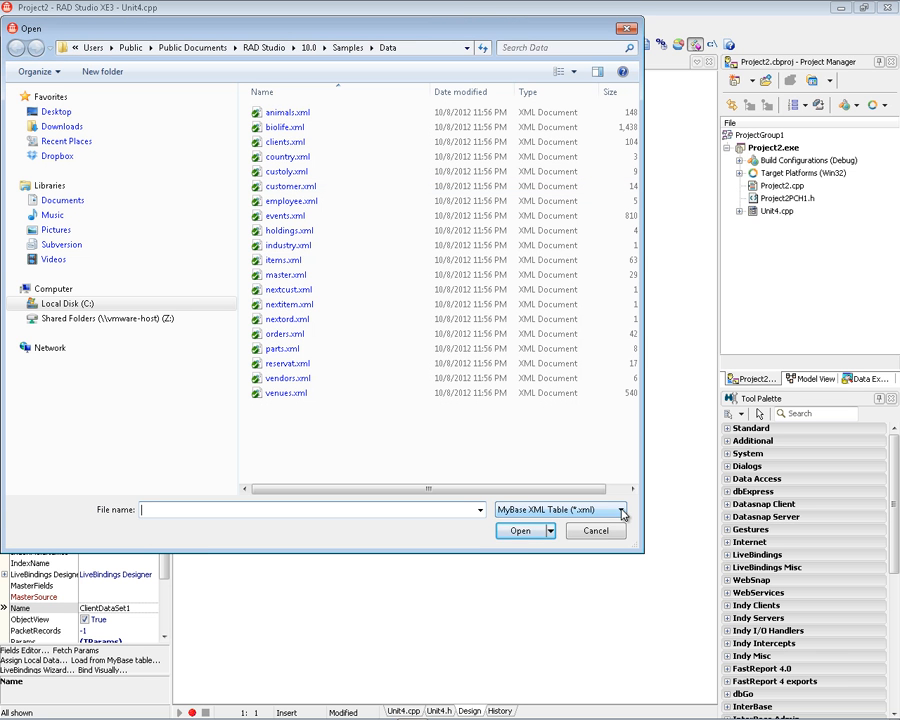
left_click(620, 510)
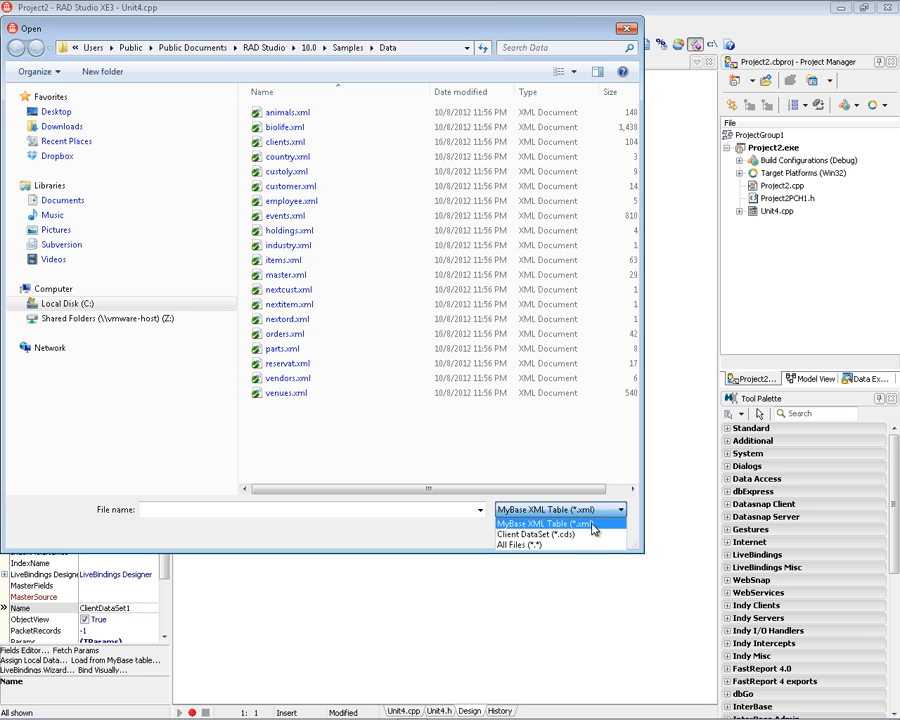
mouse_move(560, 534)
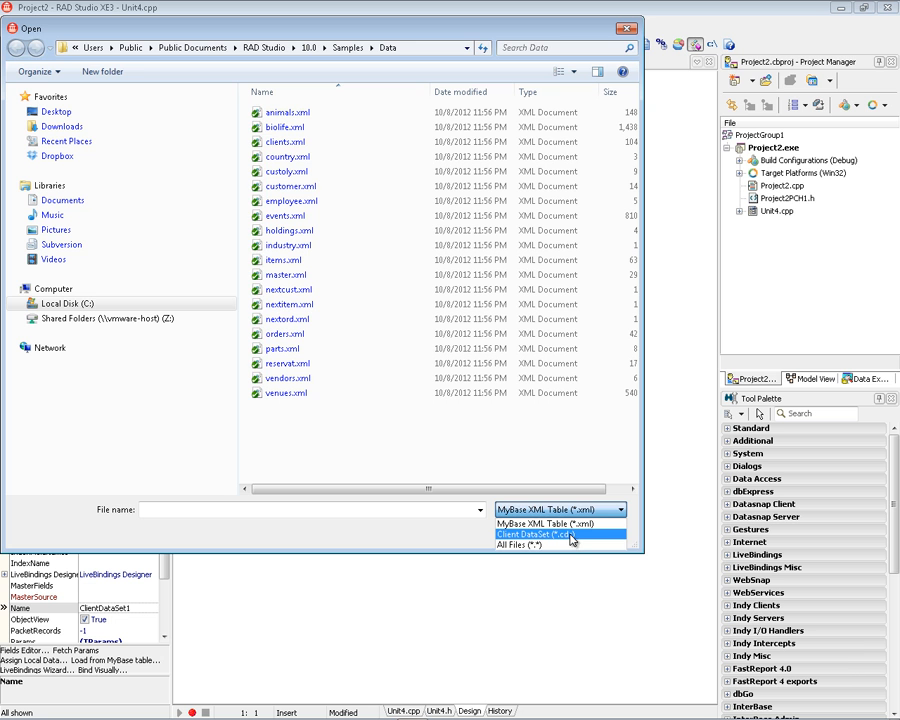
left_click(560, 534)
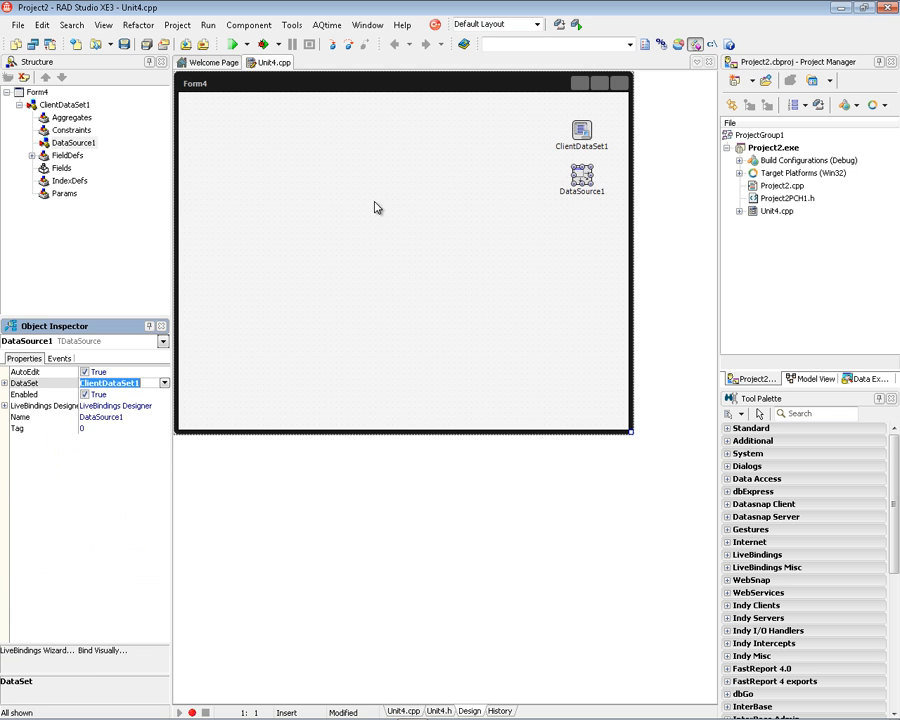
right_click(378, 208)
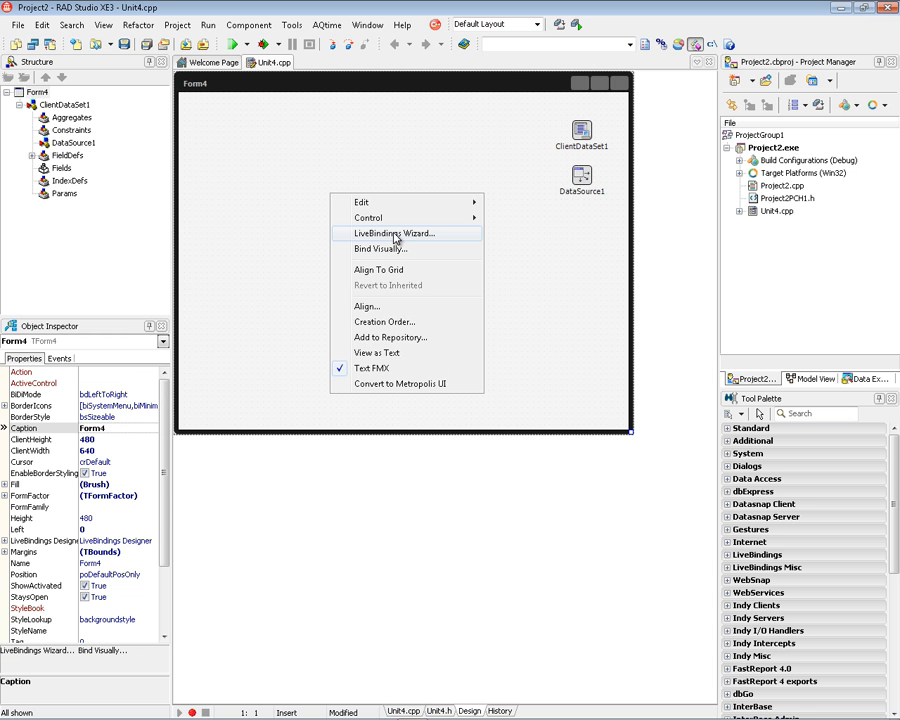
mouse_move(410, 237)
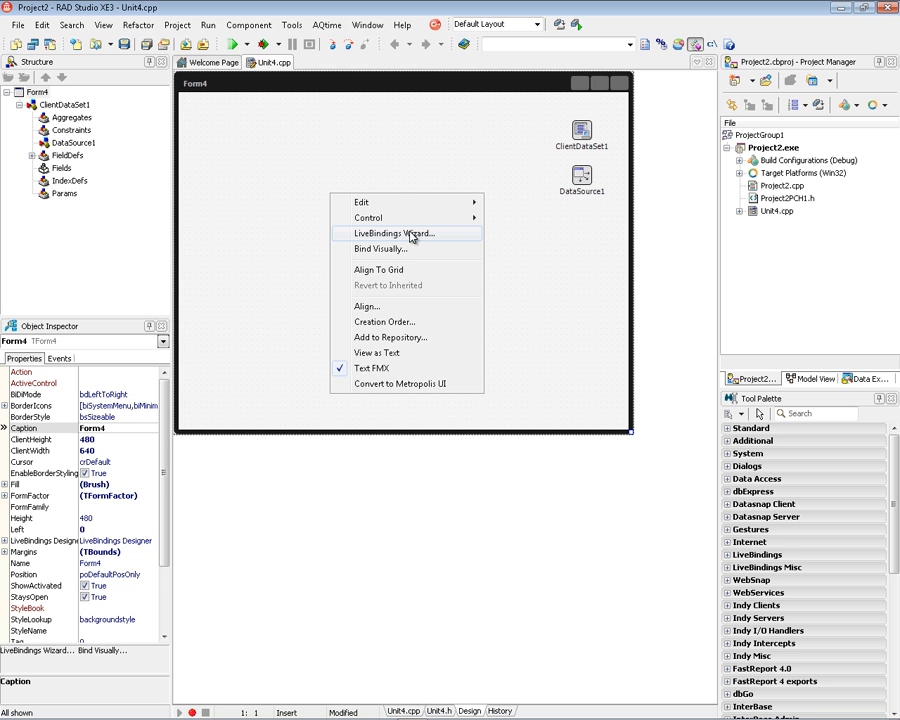
left_click(291, 24)
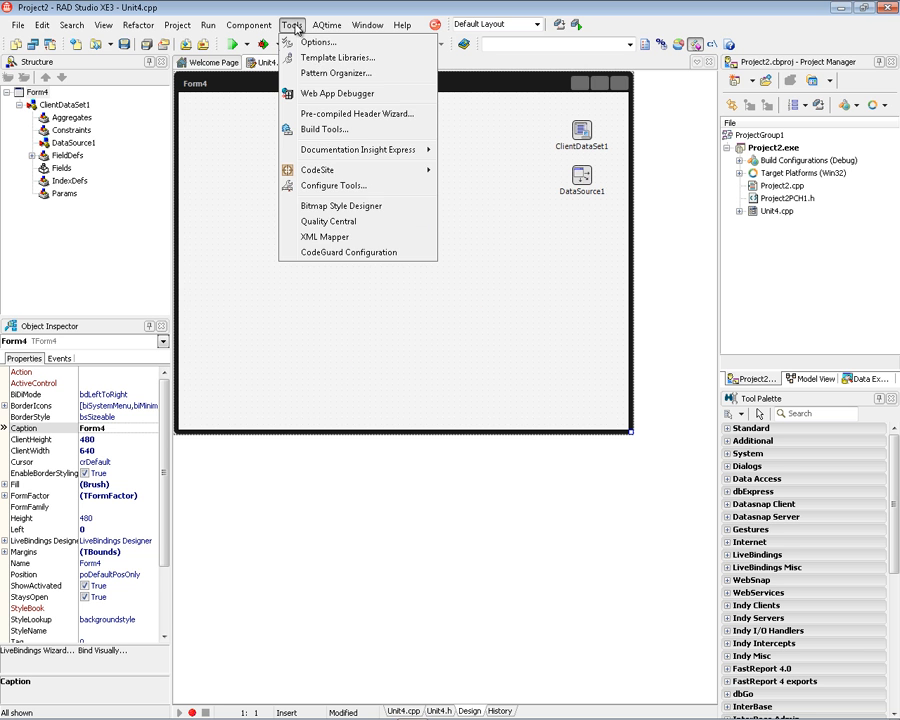
left_click(317, 41)
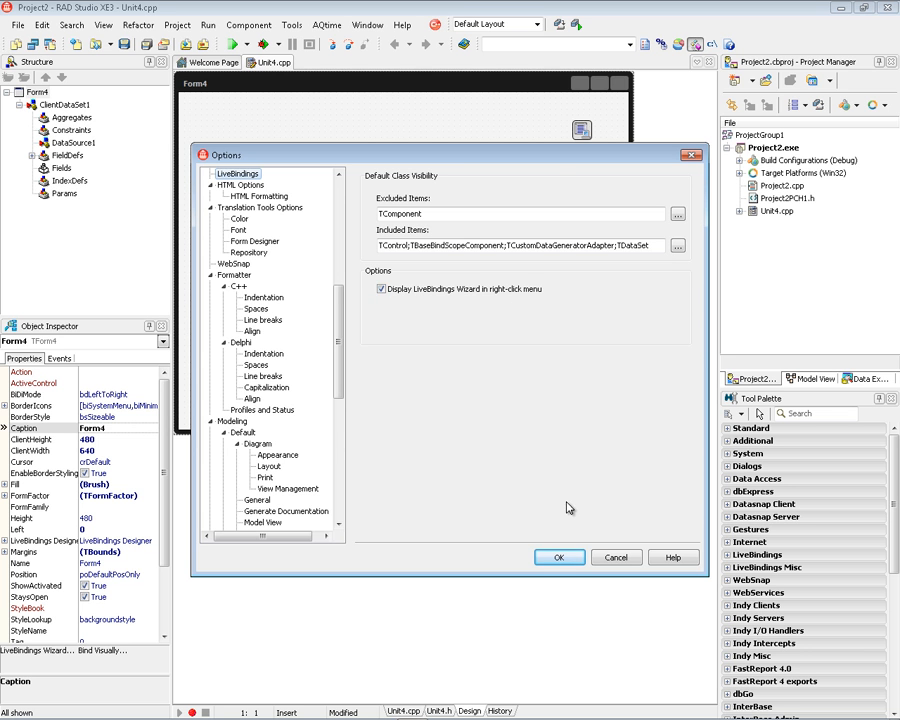
left_click(559, 557)
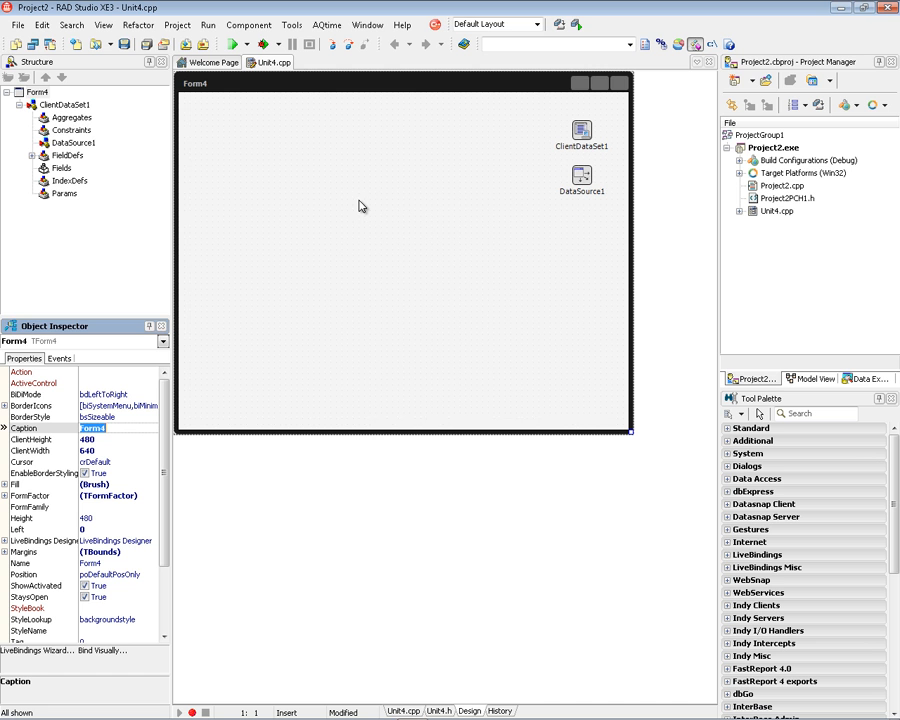
- Use the LiveBindings Wizard to link a TEdit to ClientDataSet1's Common_Name, adding navigator and label
right_click(361, 206)
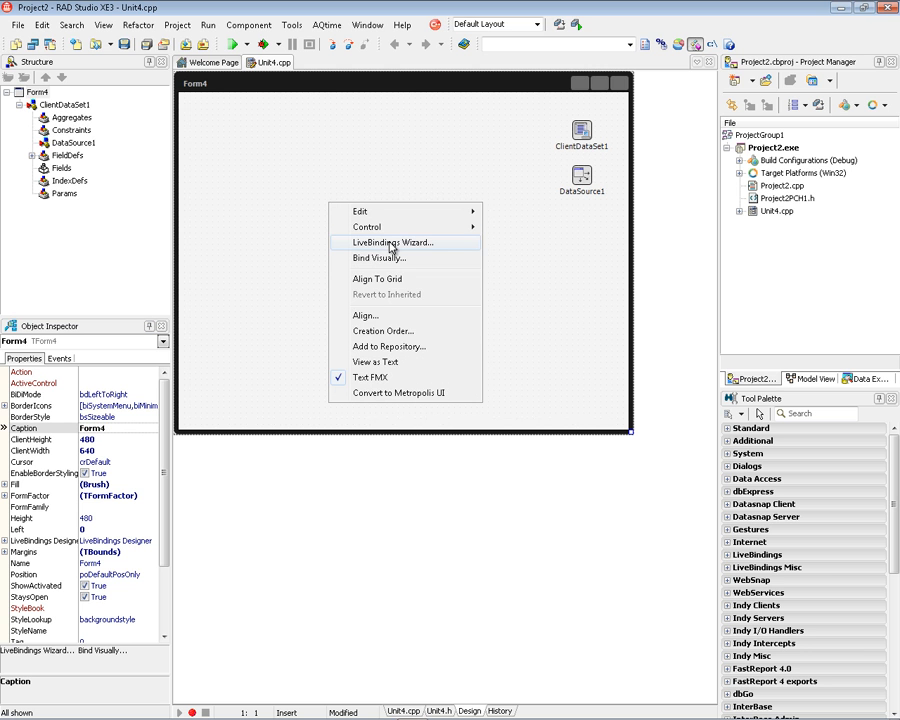
left_click(392, 242)
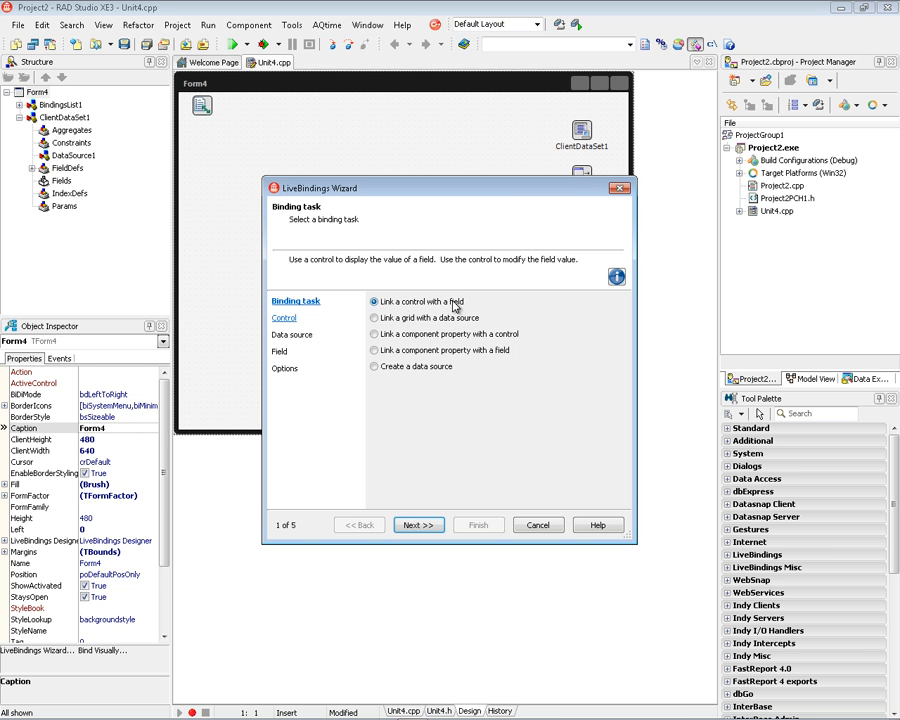
left_click(418, 525)
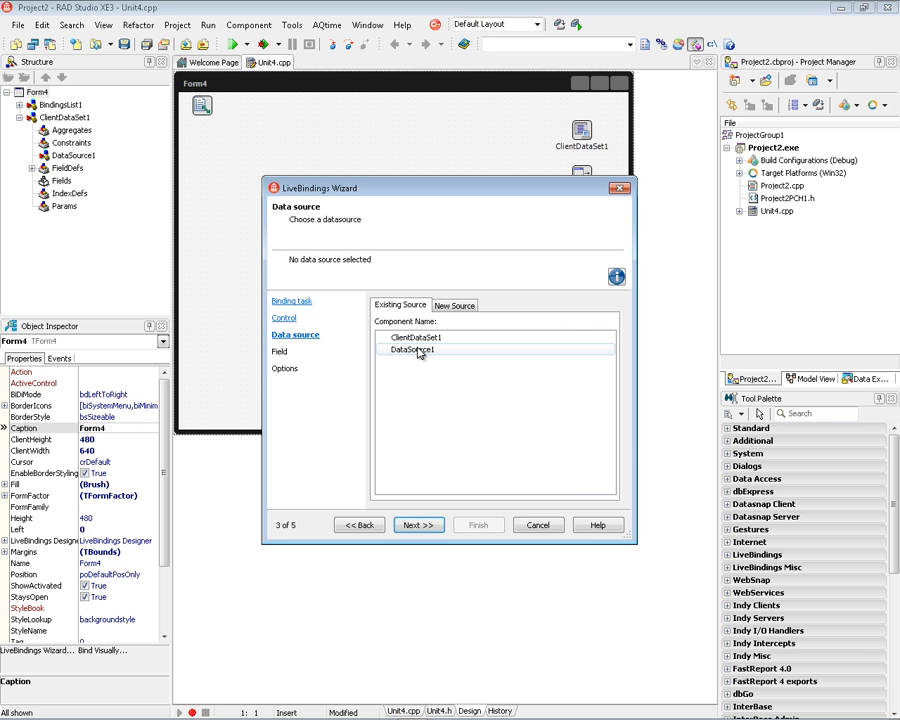
left_click(416, 337)
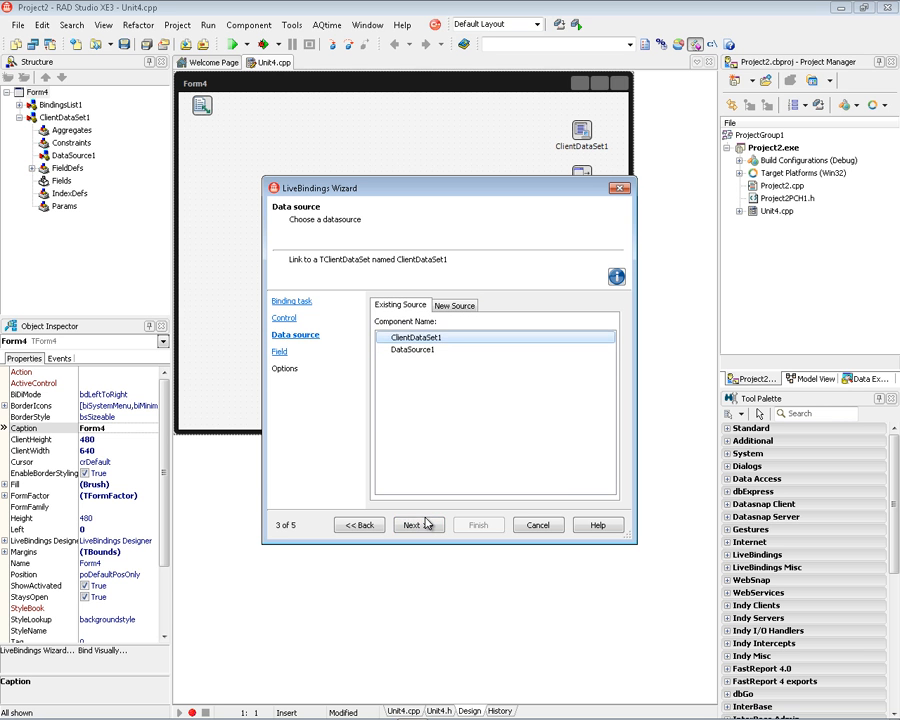
left_click(413, 525)
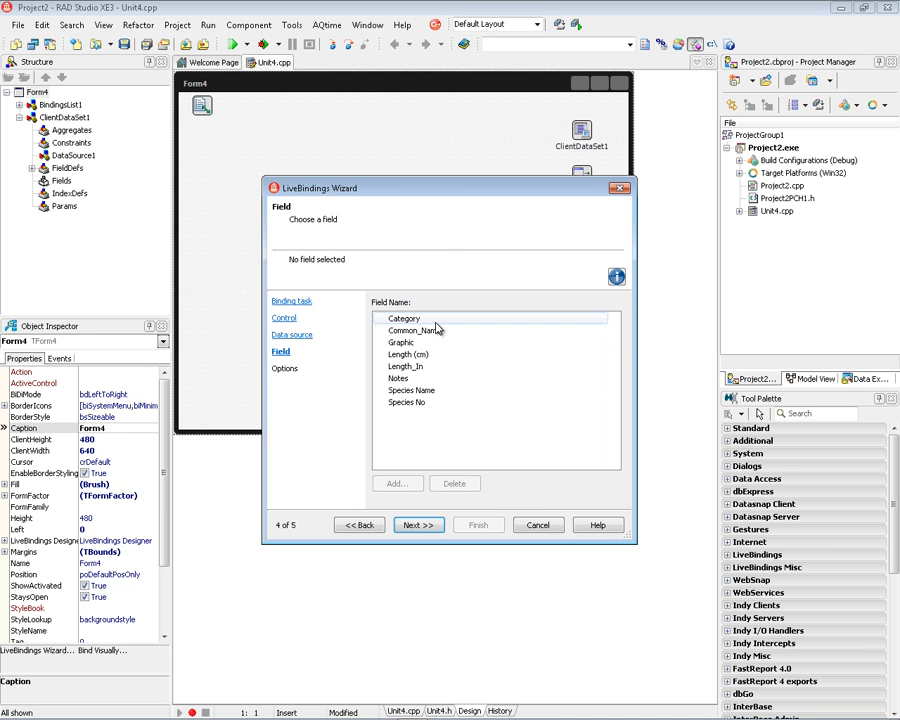
left_click(413, 330)
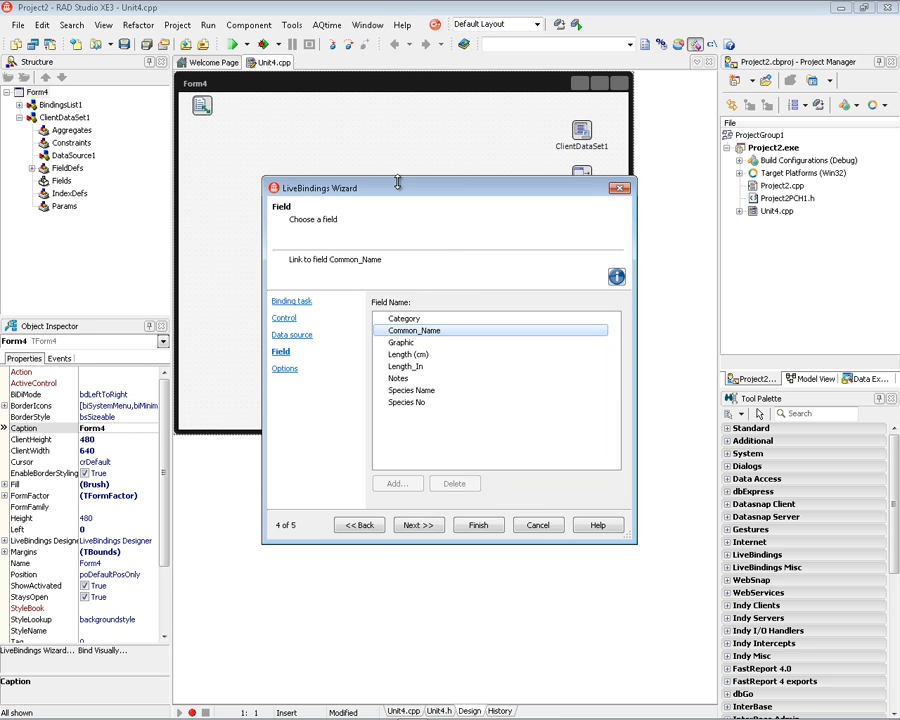
mouse_move(558, 146)
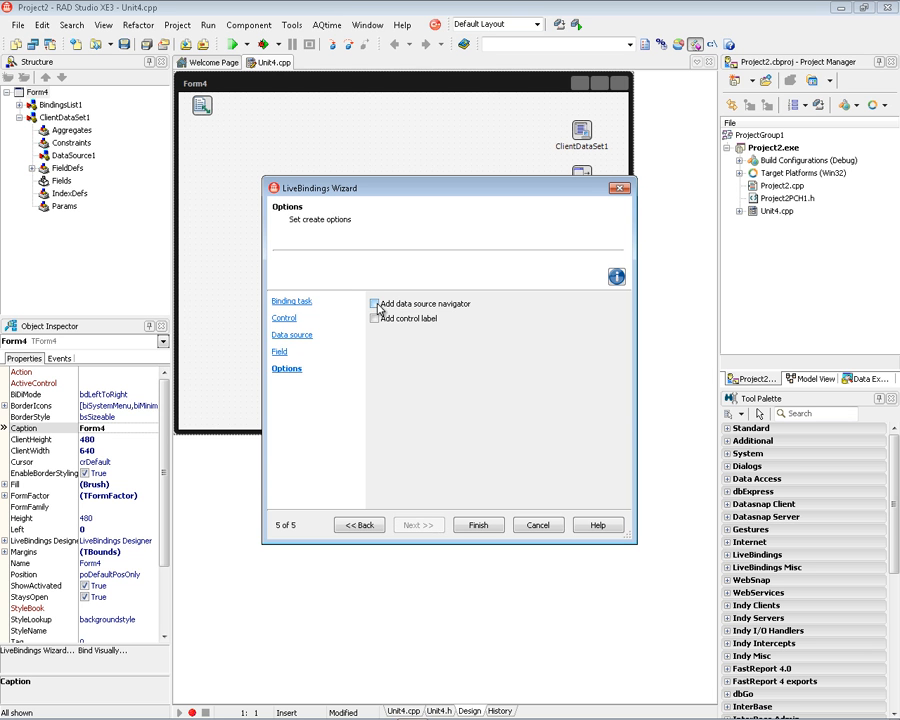
left_click(374, 303)
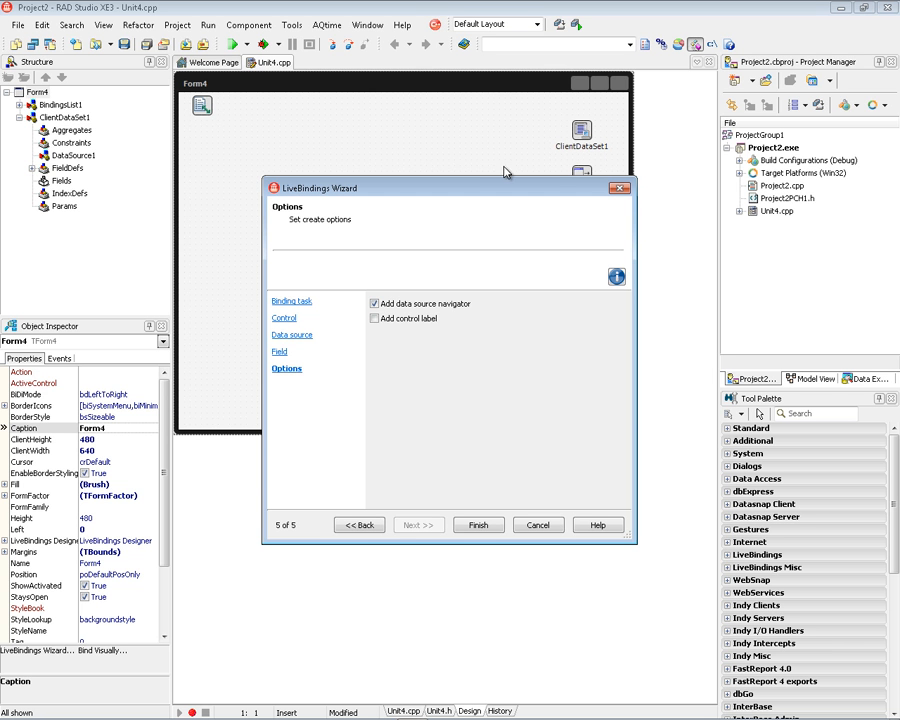
left_click(374, 318)
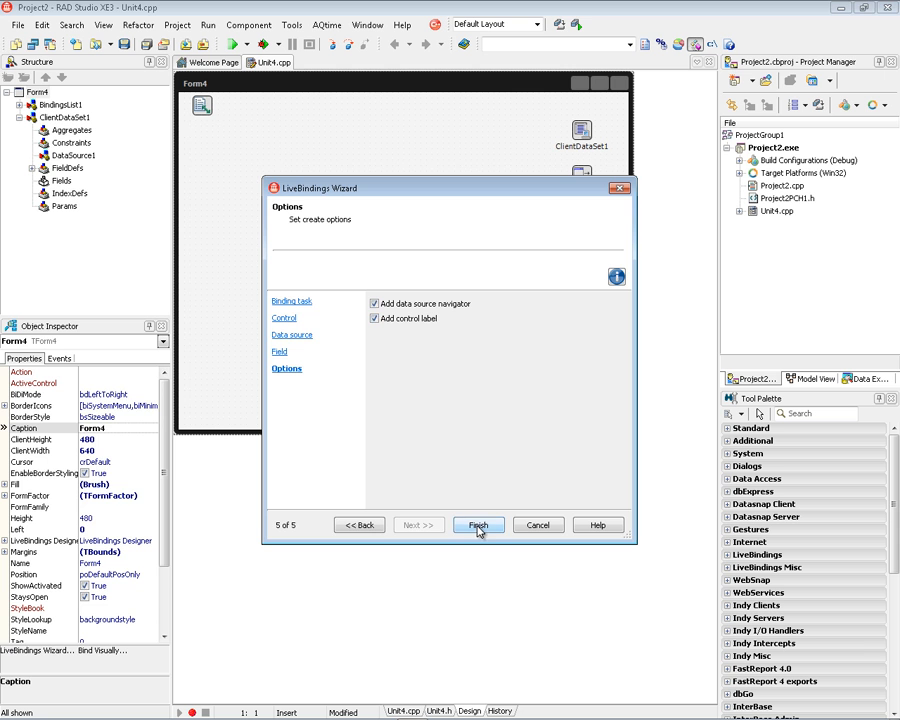
left_click(478, 525)
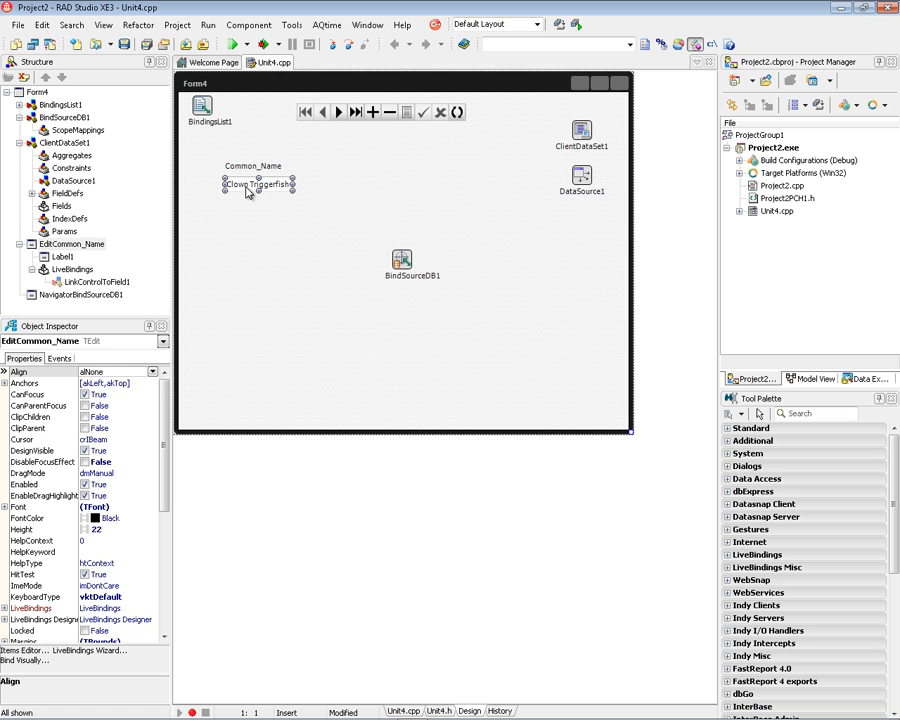
mouse_move(408, 265)
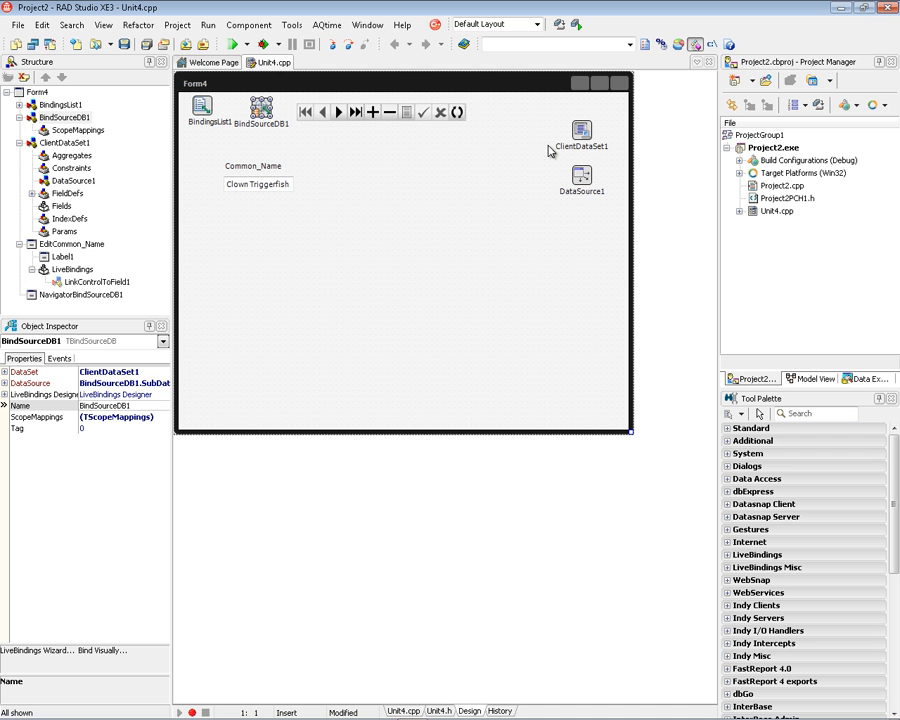
mouse_move(287, 168)
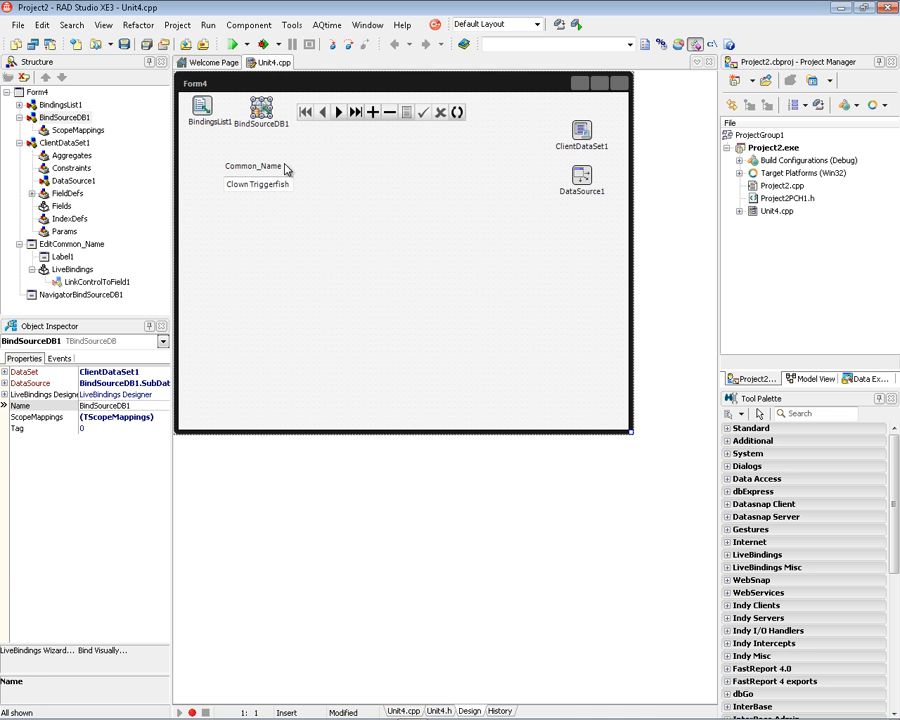
- Select the record navigator to edit its properties
left_click(82, 294)
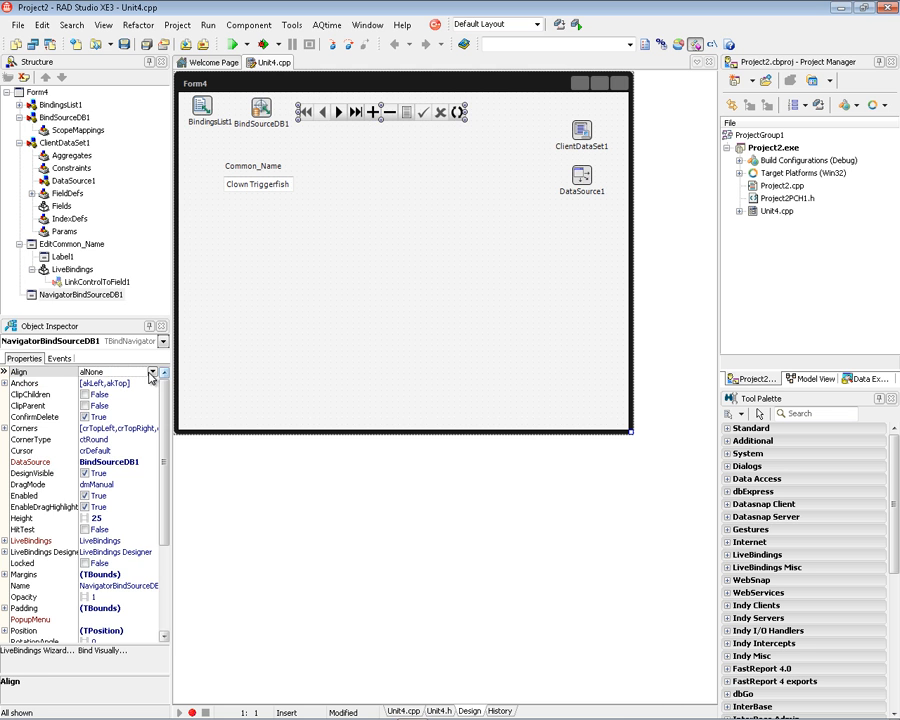
- Top-align the navigator and enable nbApplyUpdates and nbCancelUpdates under VisibleButtons
left_click(152, 371)
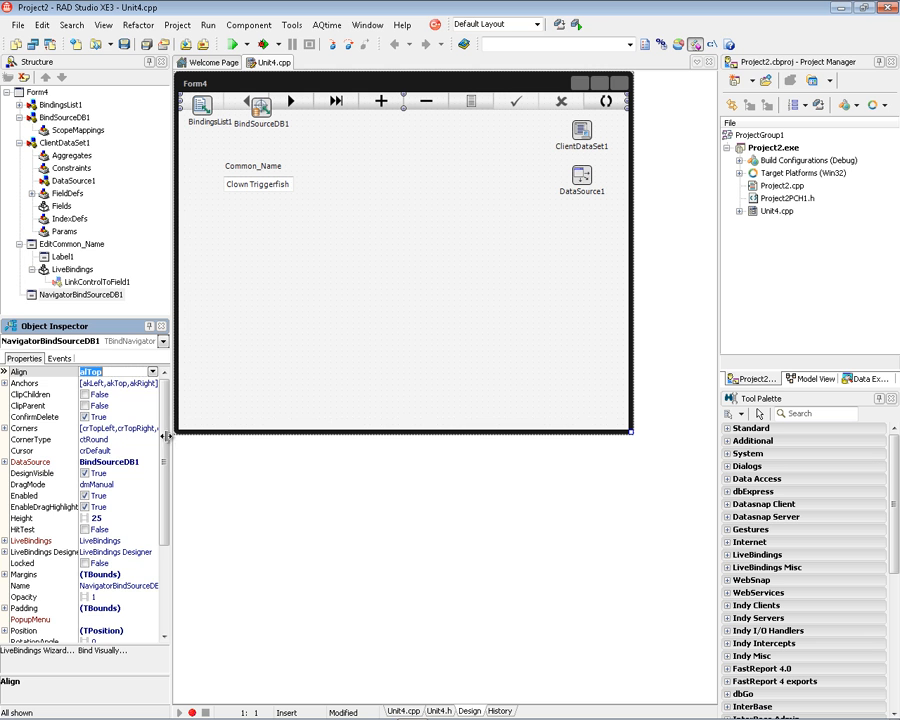
scroll("down", 3)
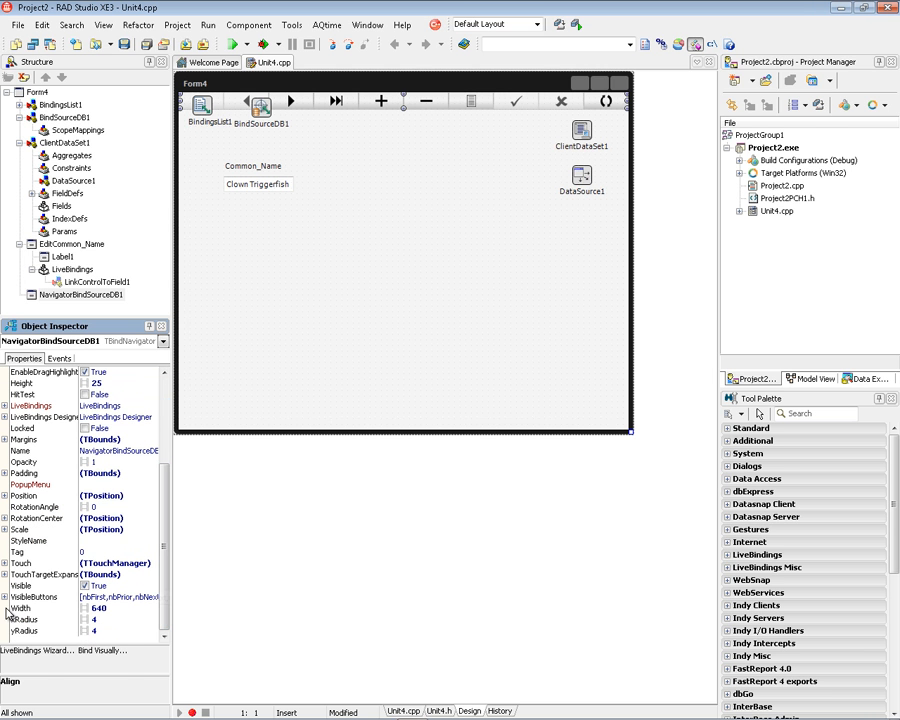
left_click(7, 597)
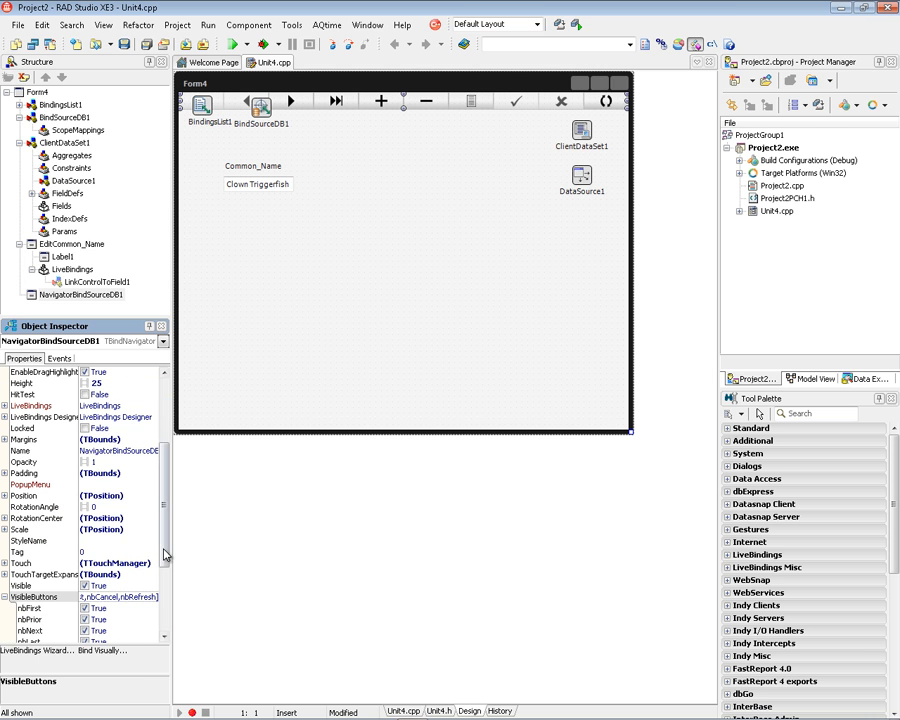
scroll("down", 3)
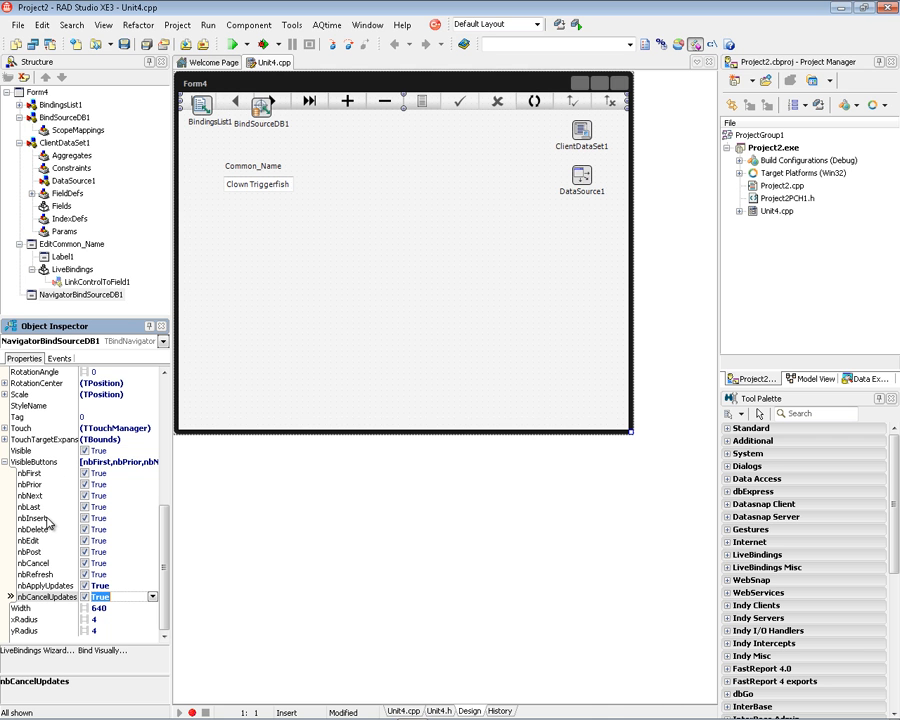
- Use the LiveBindings Wizard to link a new labelled TEdit to BindSourceDB1's Length_In field
right_click(350, 190)
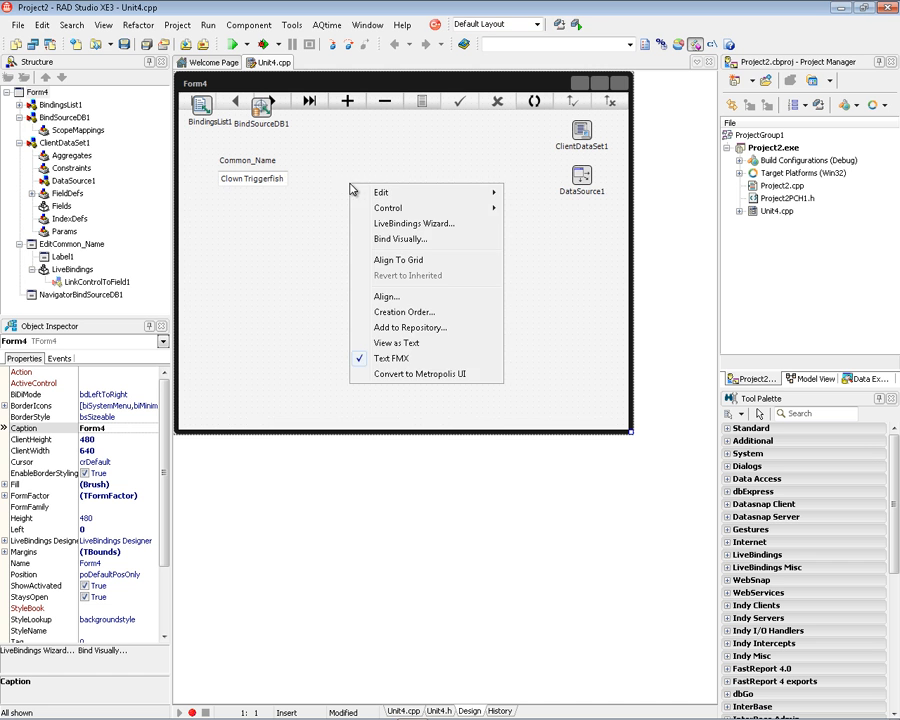
left_click(413, 223)
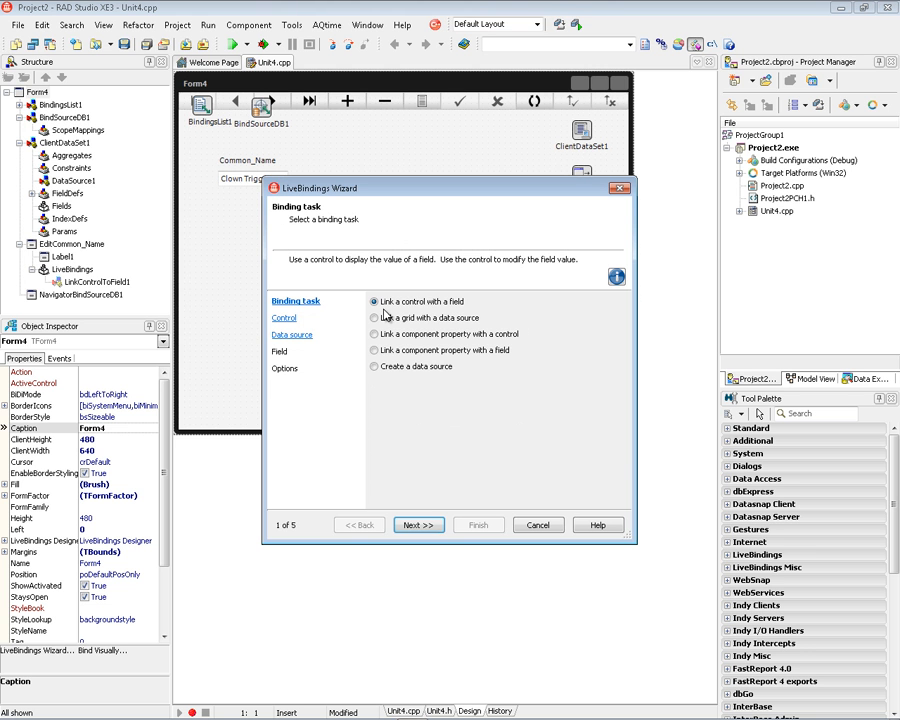
left_click(418, 525)
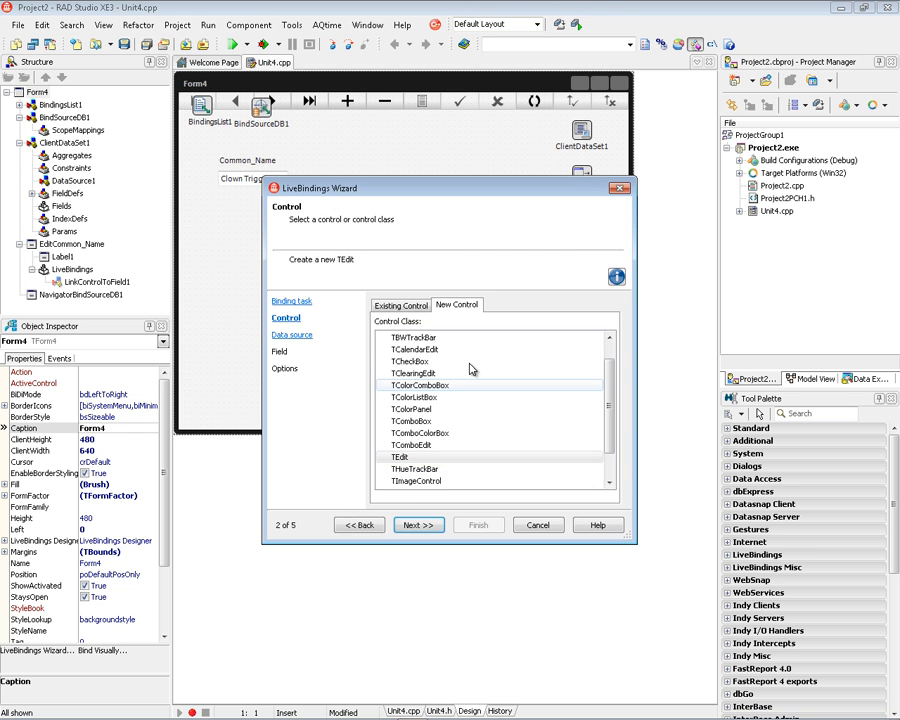
left_click(400, 457)
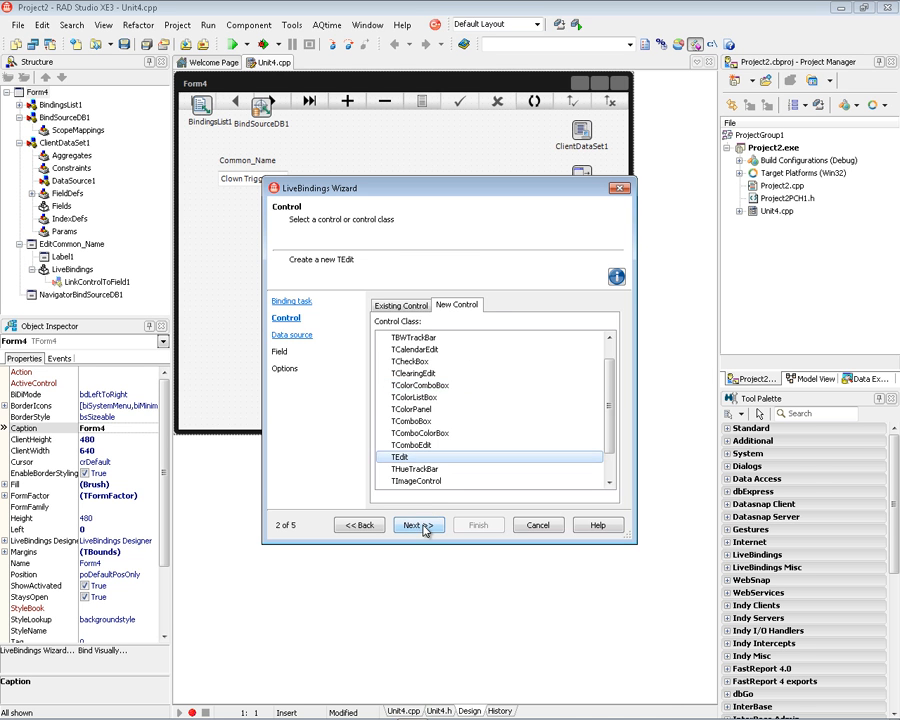
left_click(417, 525)
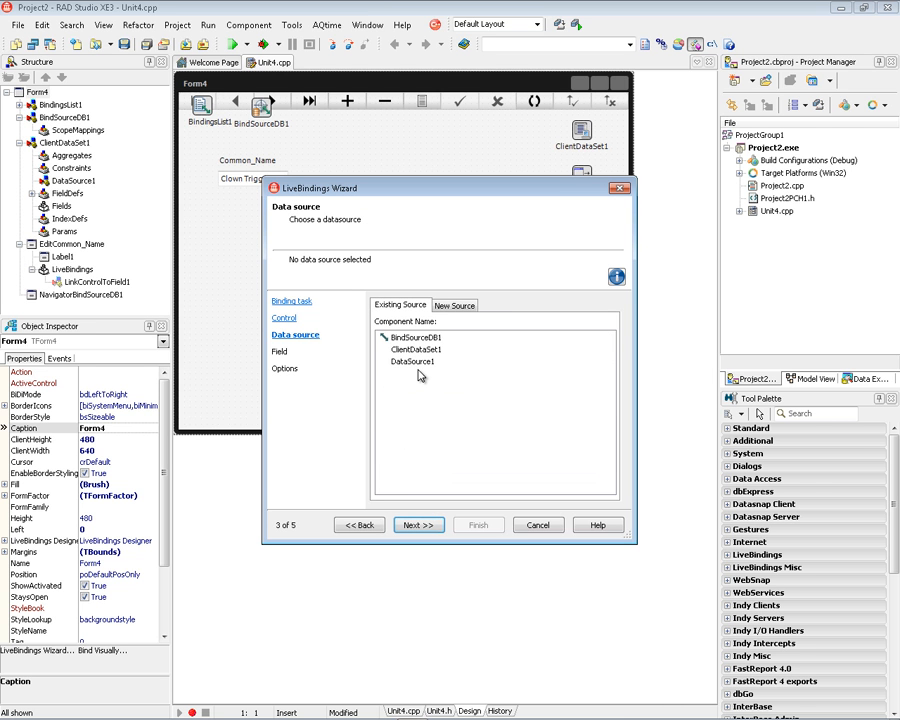
left_click(415, 337)
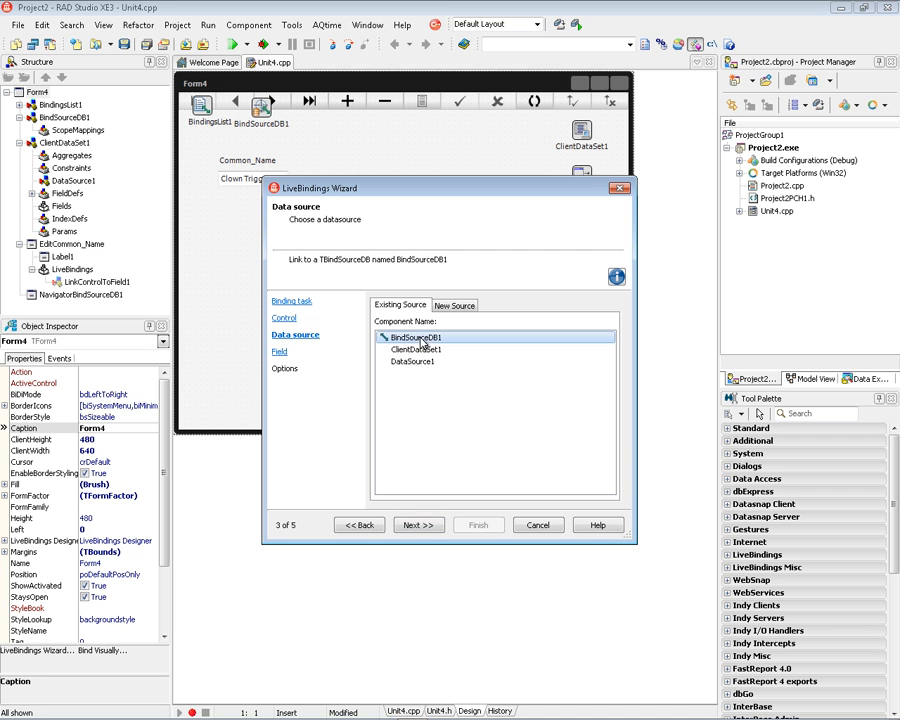
left_click(418, 525)
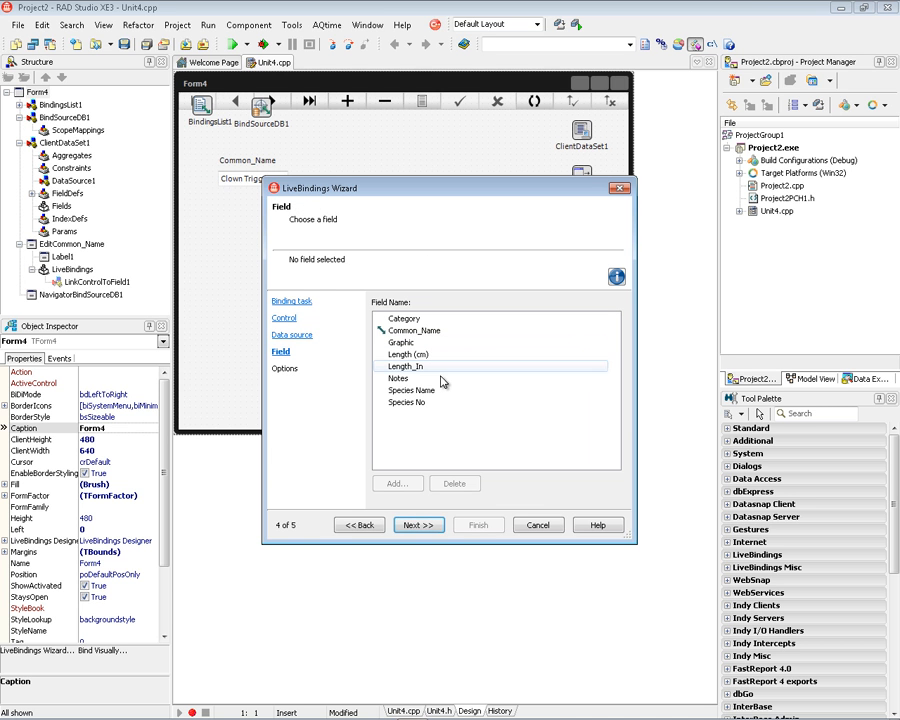
left_click(405, 366)
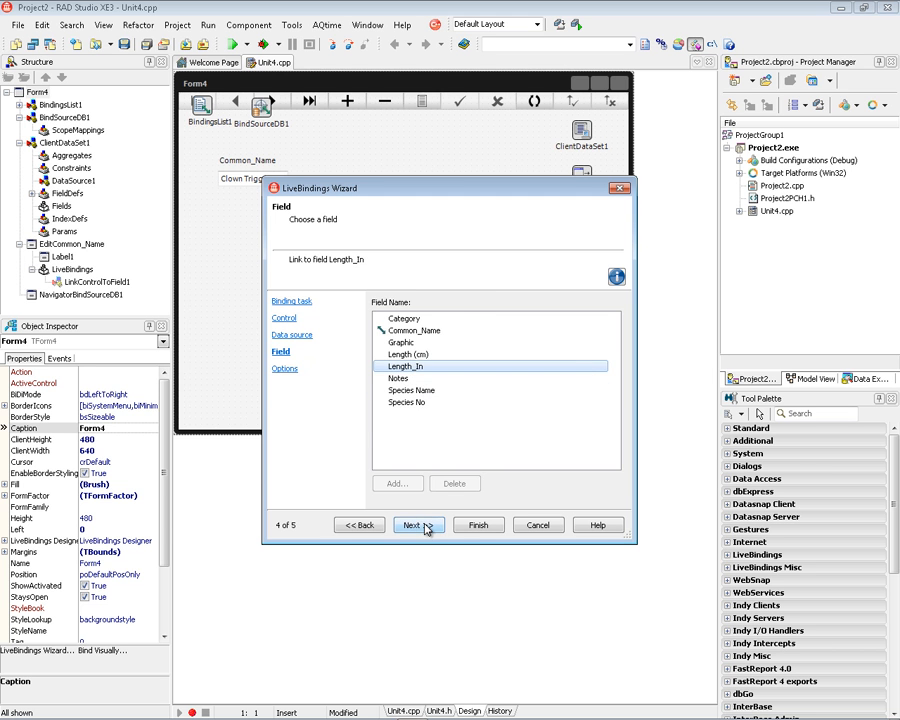
left_click(413, 525)
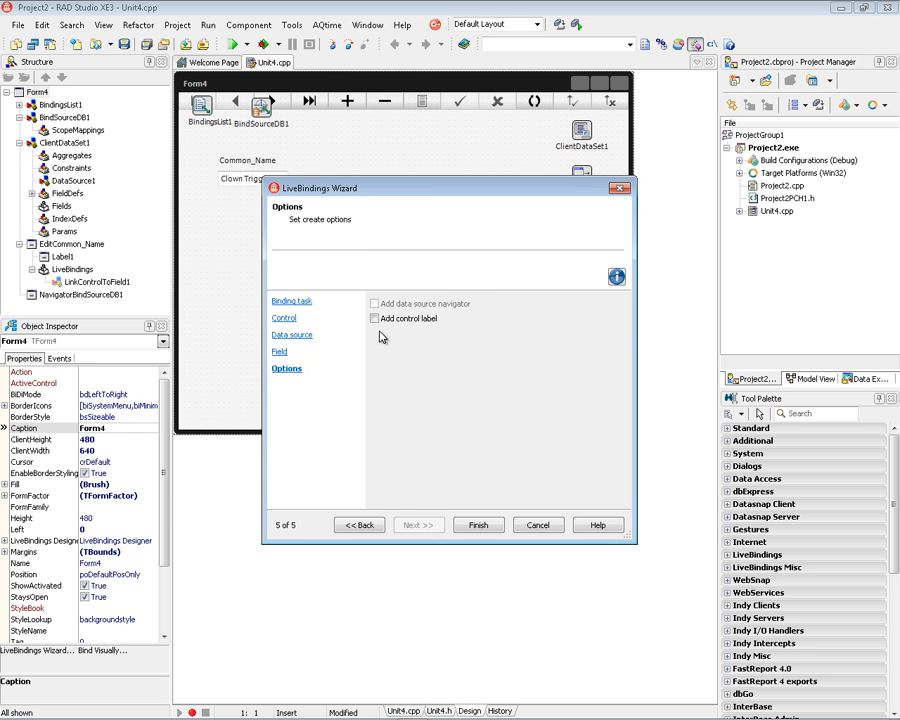
left_click(478, 524)
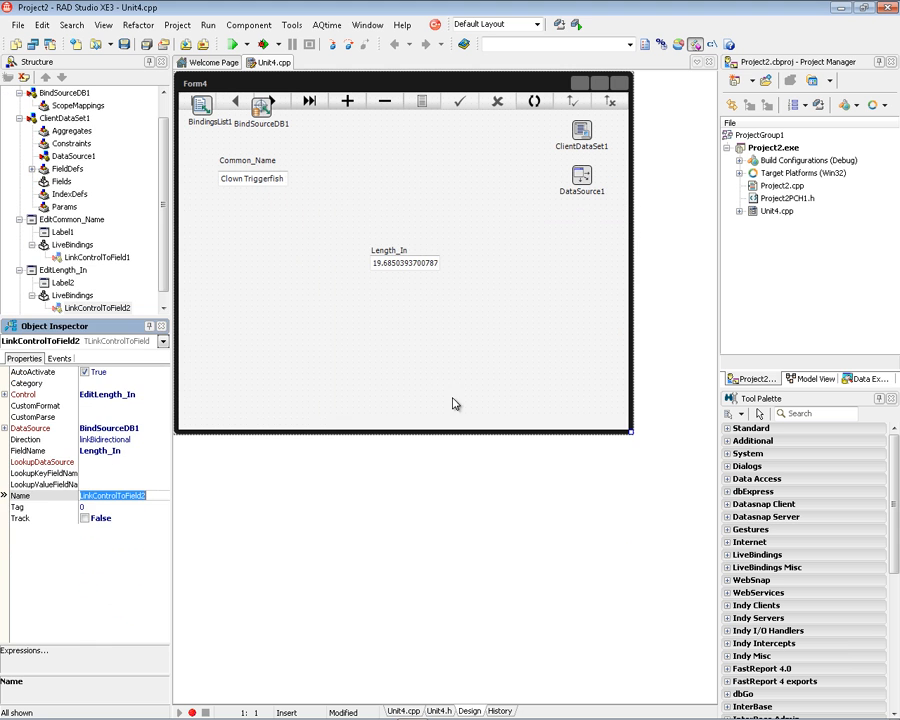
- Drag the Length_In edit next to EditCommon_Name and deselect it
left_click(353, 173)
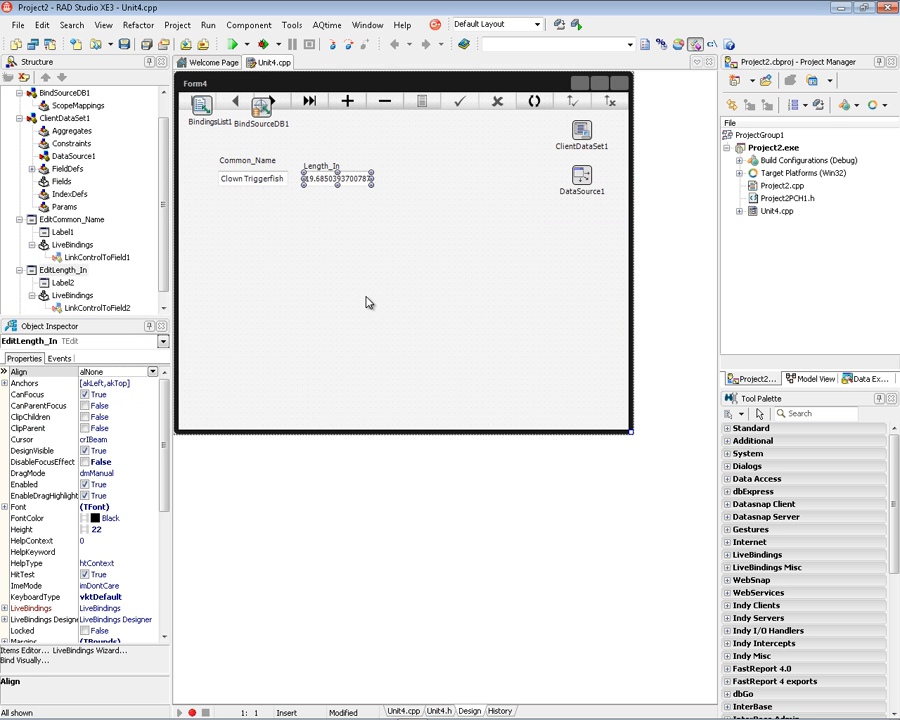
left_click(261, 105)
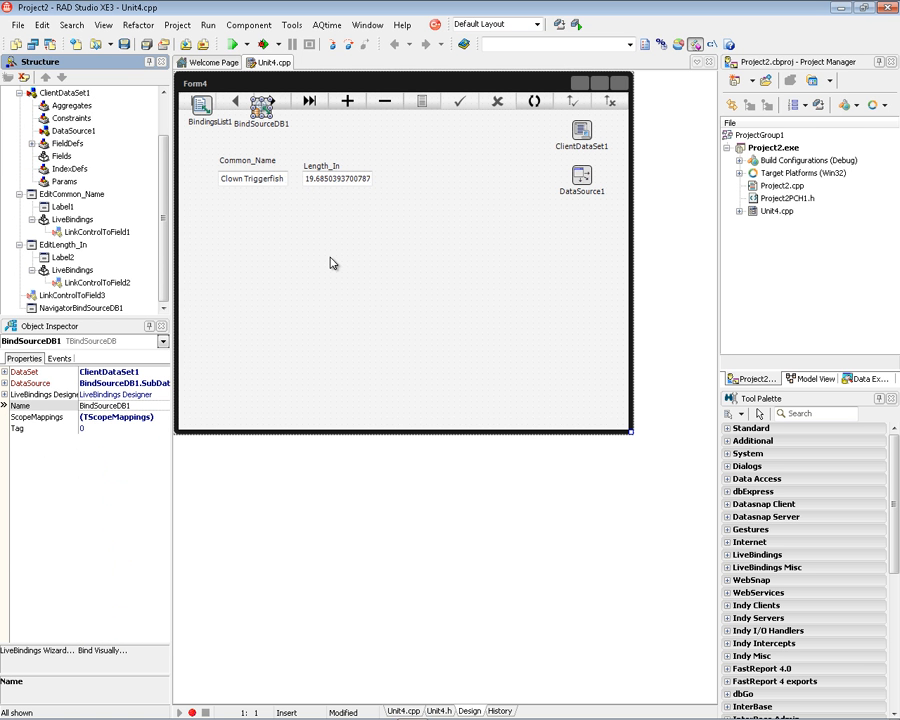
mouse_move(337, 258)
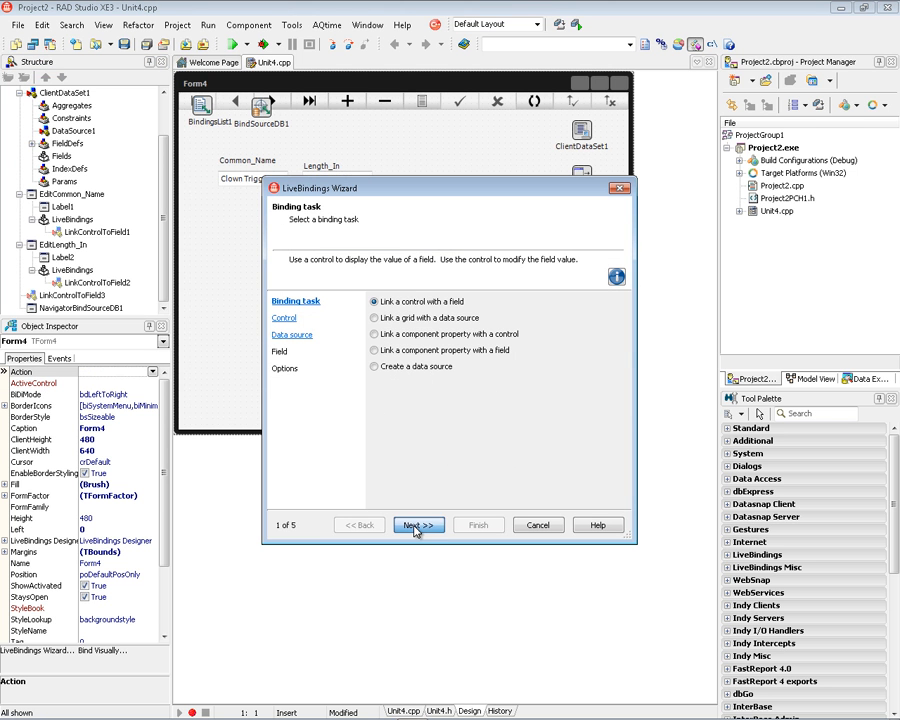
- Finish the wizard with a new TMemo bound to BindSourceDB1's Notes field
left_click(418, 525)
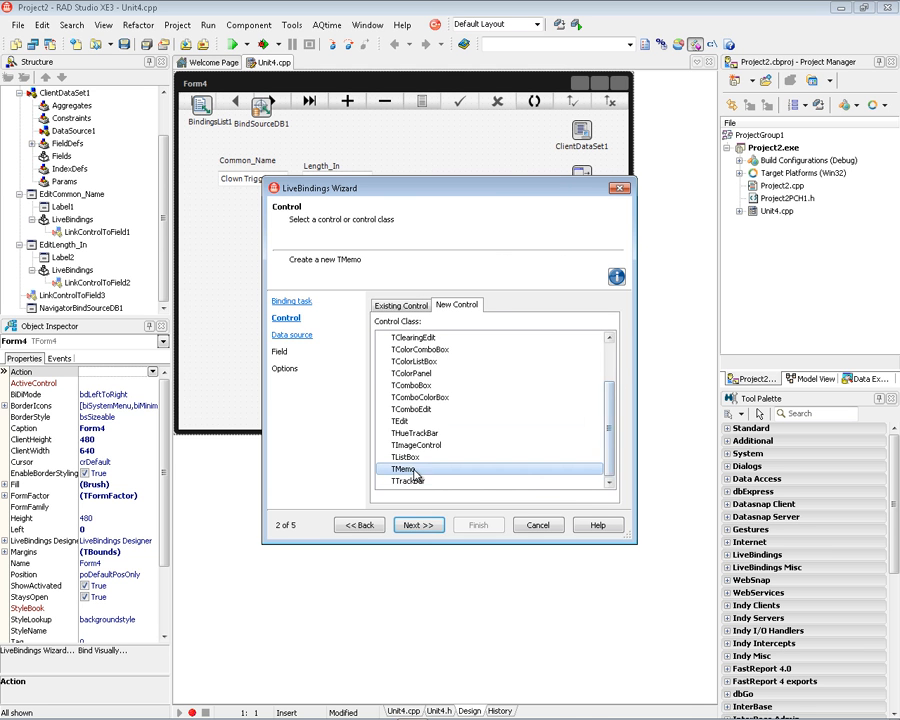
left_click(418, 525)
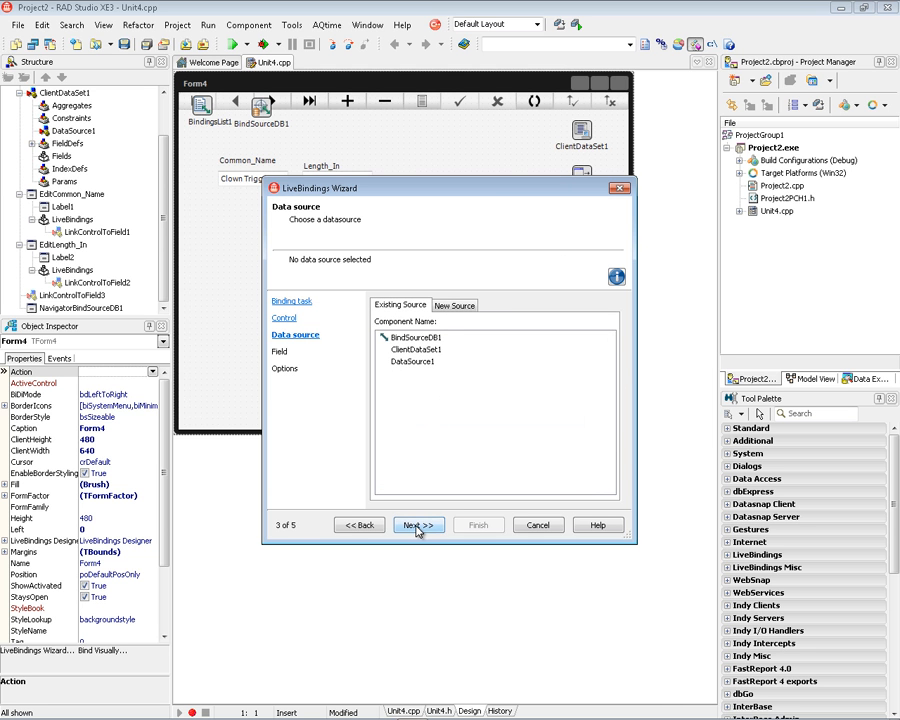
left_click(415, 337)
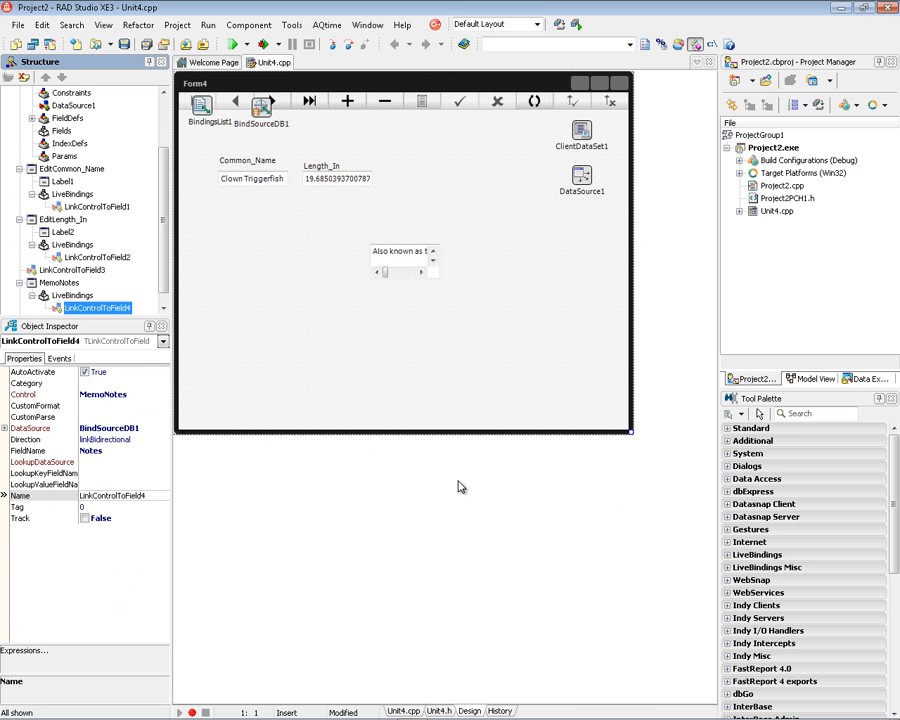
- Resize MemoNotes below the edit boxes to show the wrapped clown triggerfish description
left_click(242, 217)
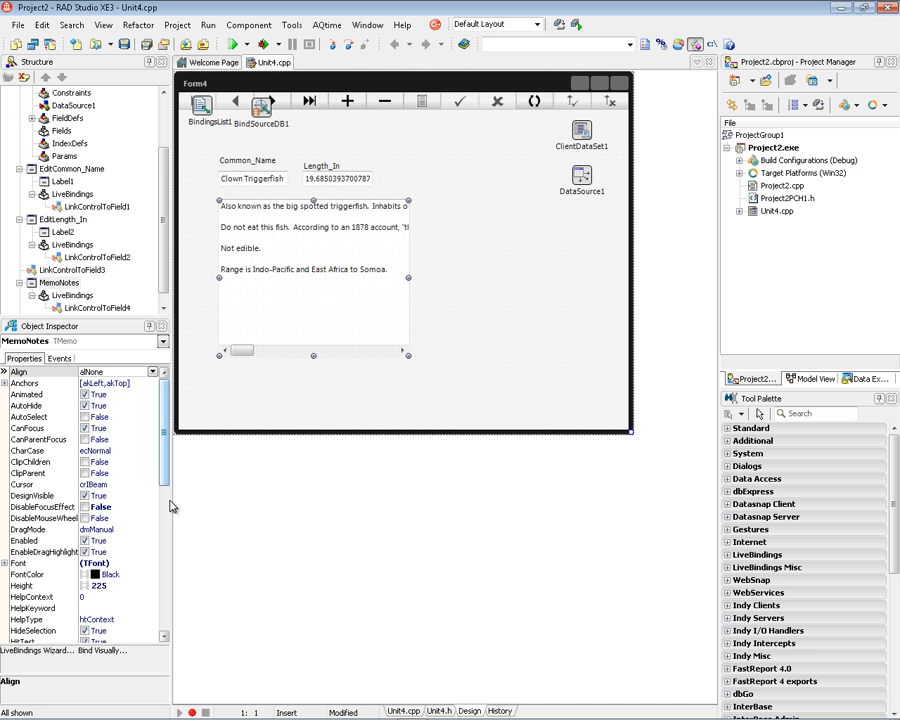
scroll("down", 3)
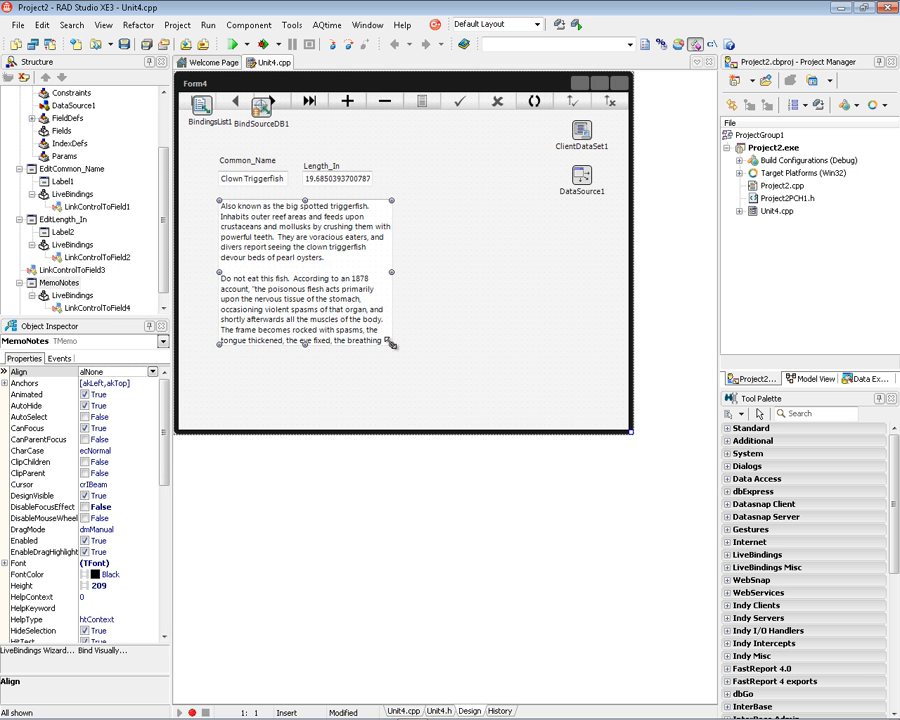
left_click(480, 280)
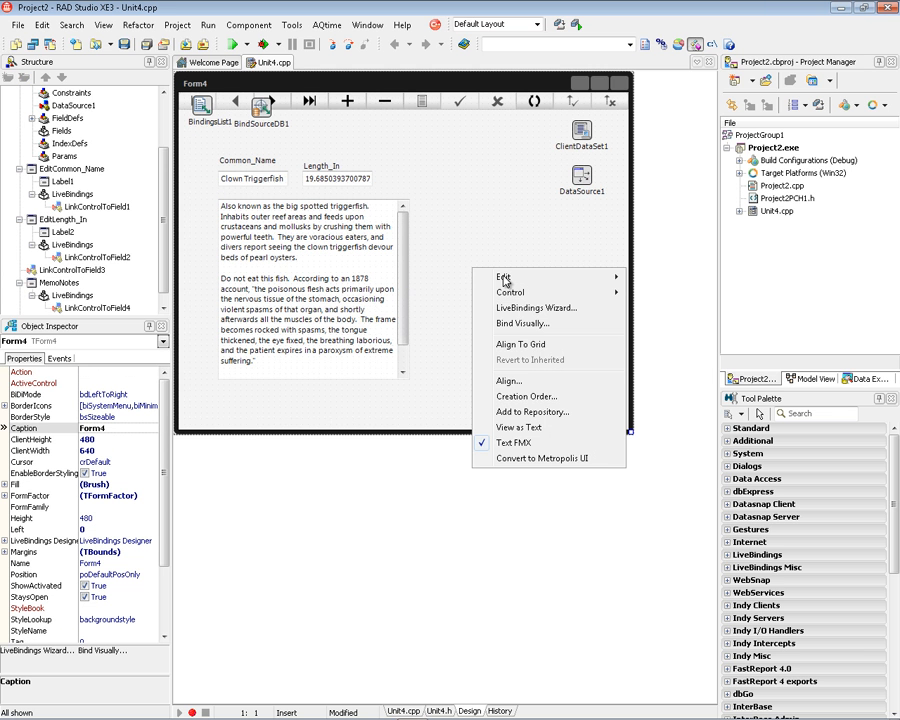
mouse_move(537, 307)
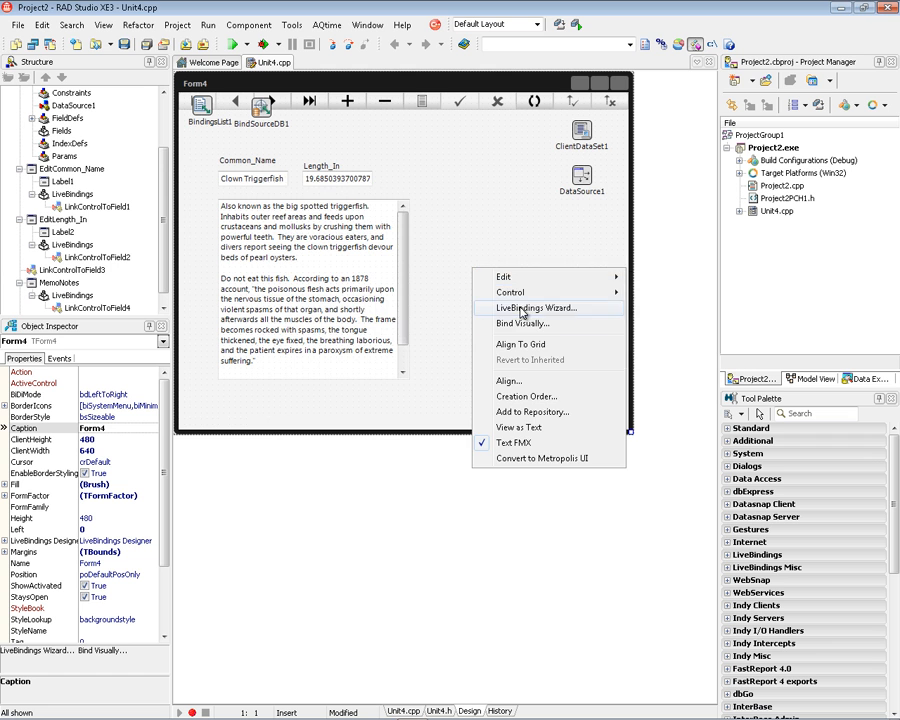
- Use the LiveBindings Wizard to add a new TImageControl on BindSourceDB1's Graphic field
left_click(537, 307)
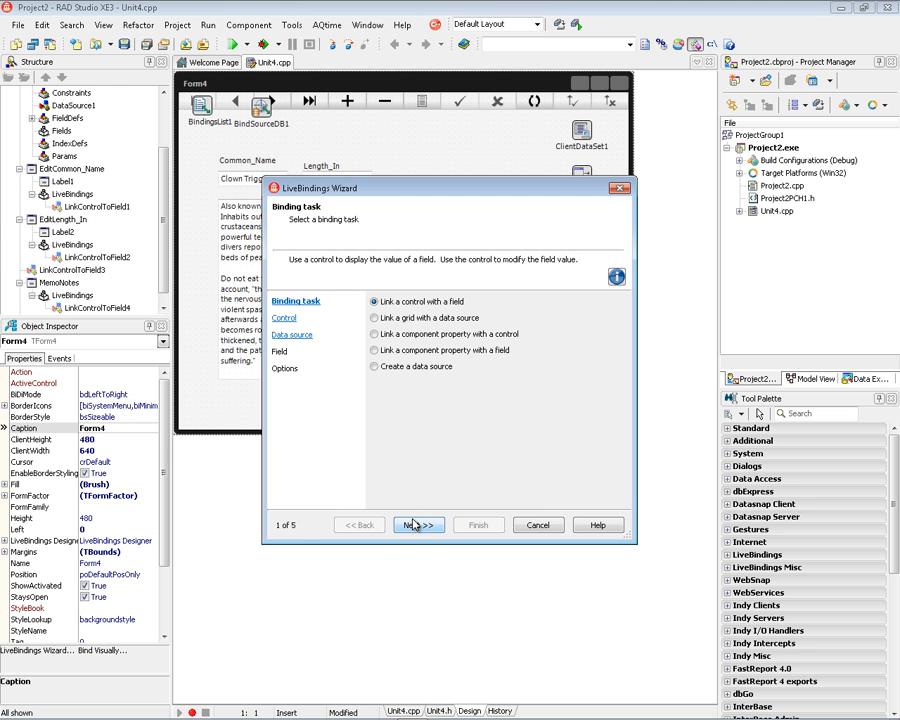
left_click(418, 525)
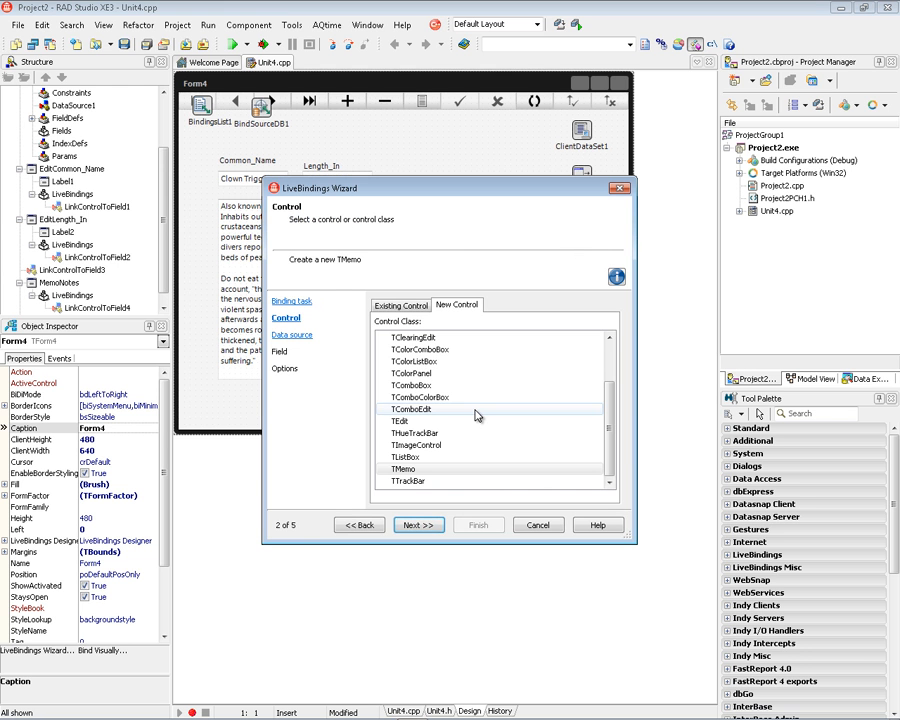
left_click(415, 445)
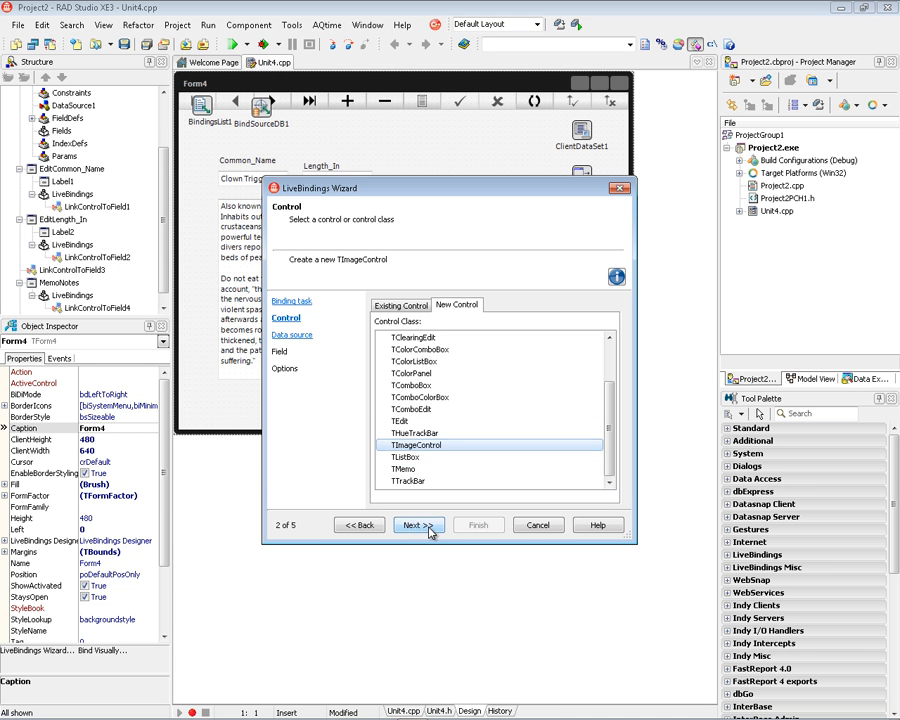
left_click(416, 525)
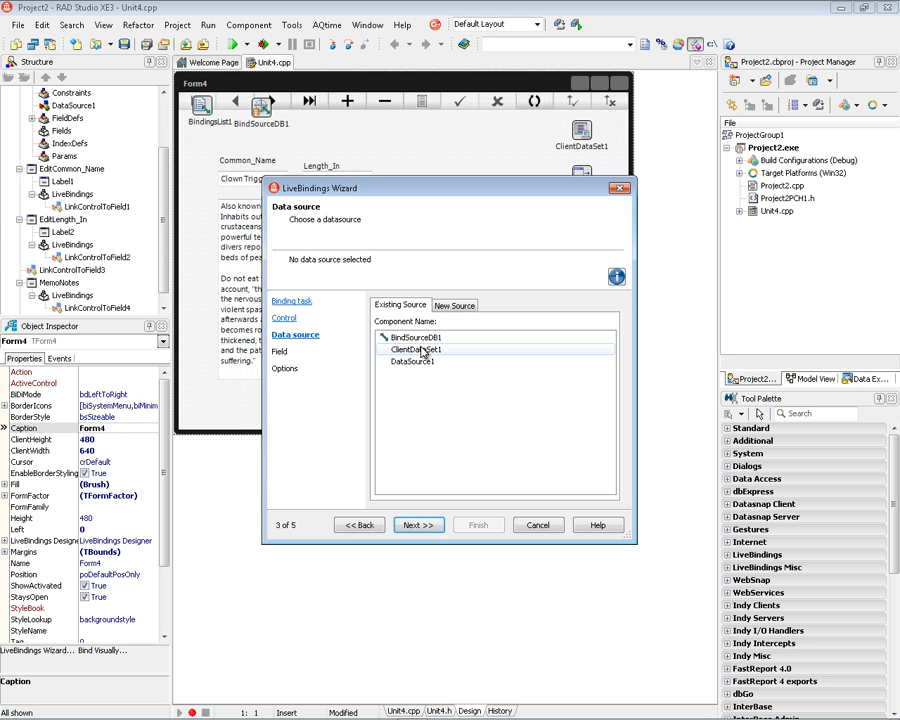
left_click(415, 337)
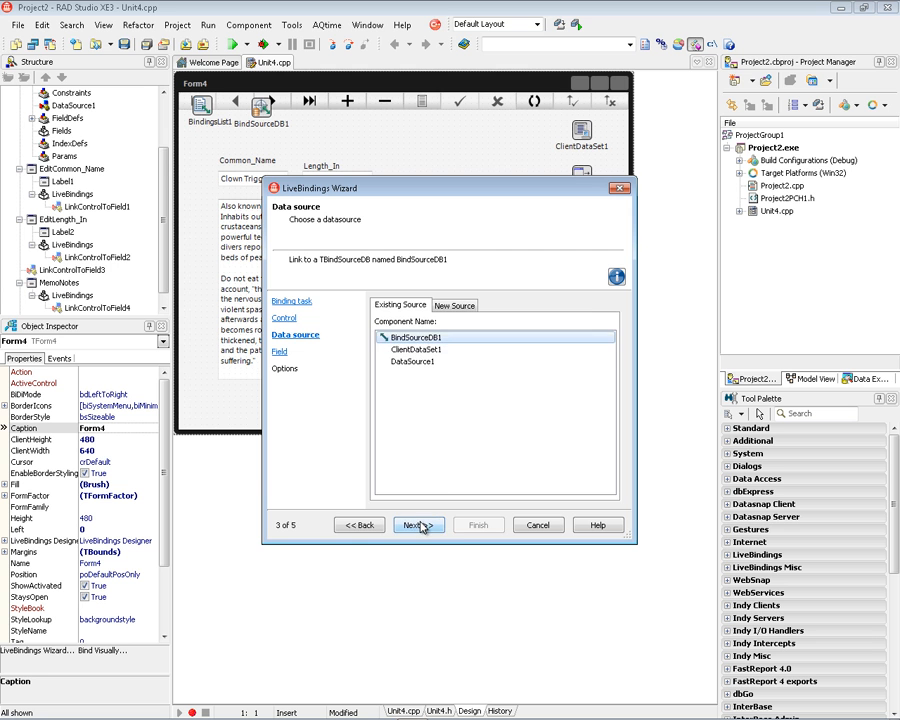
left_click(417, 525)
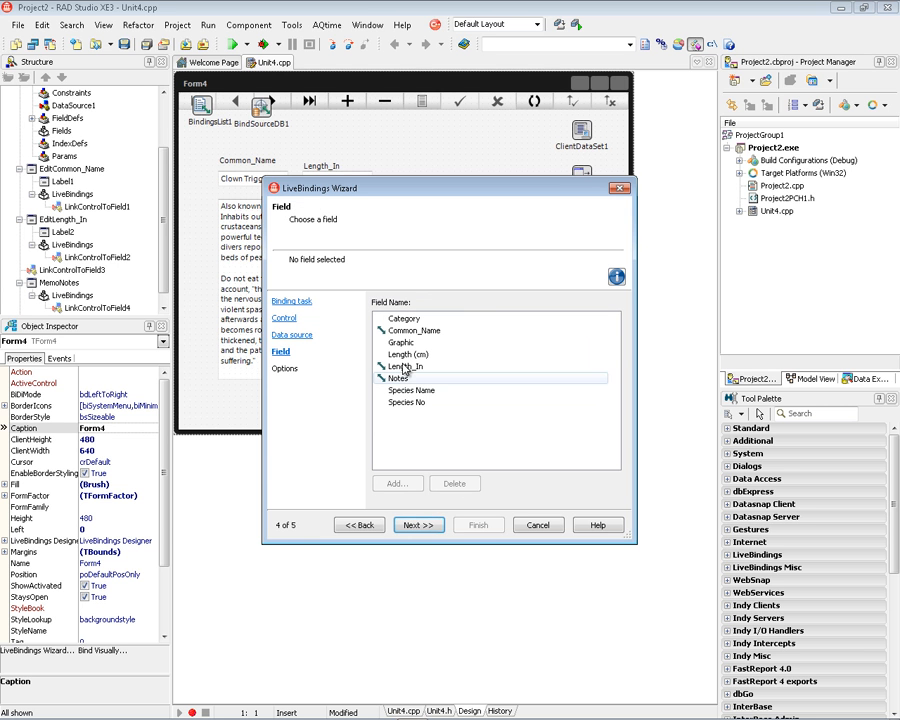
left_click(401, 342)
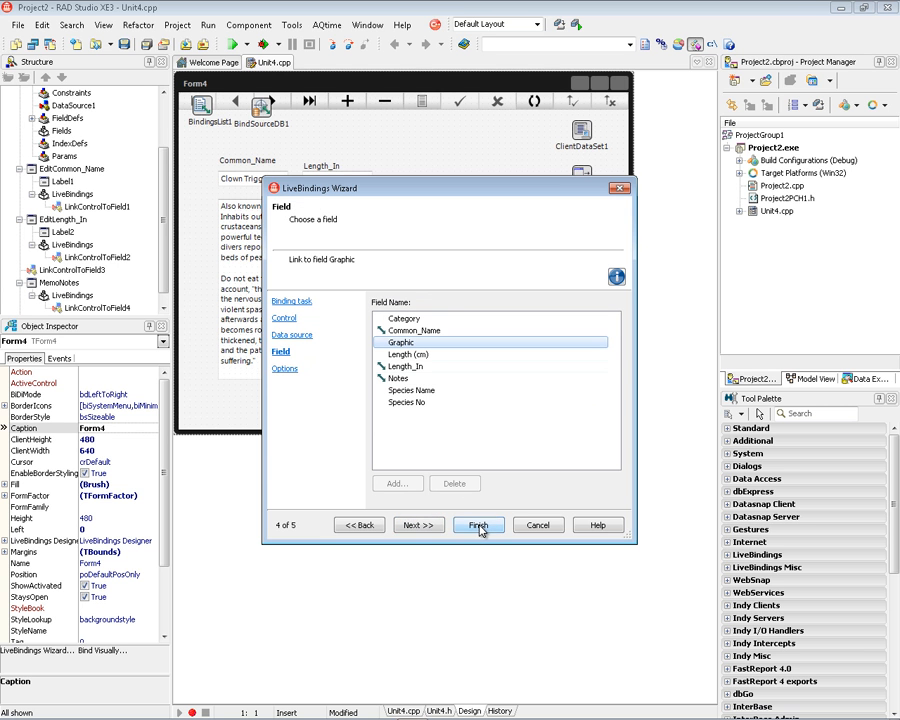
left_click(478, 525)
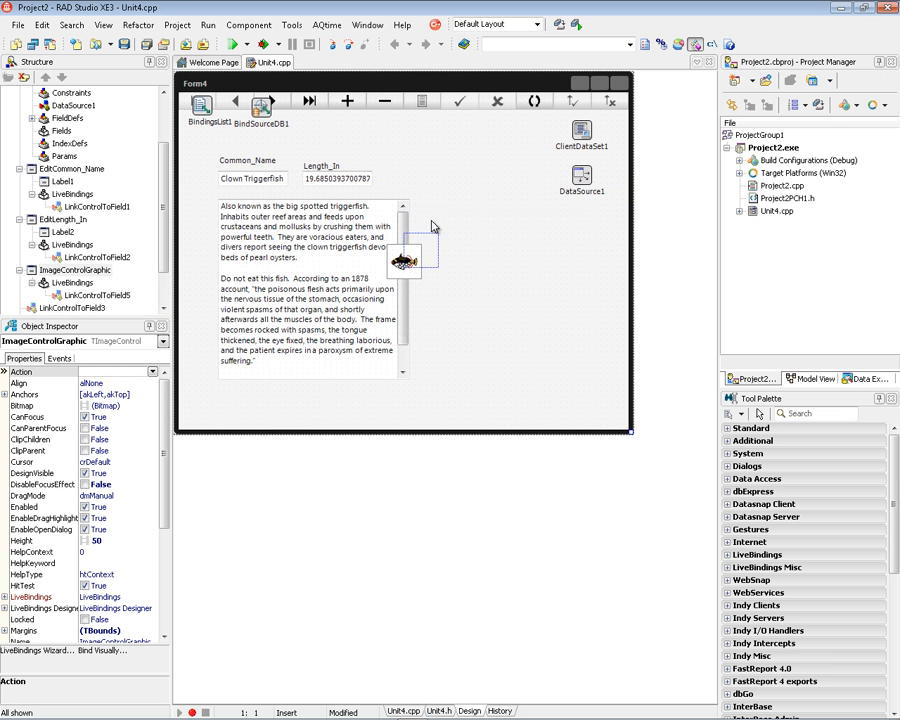
- Move the fish ImageControl right of the Notes memo and start enlarging it to about 257 high
left_click_drag(405, 260, 443, 210)
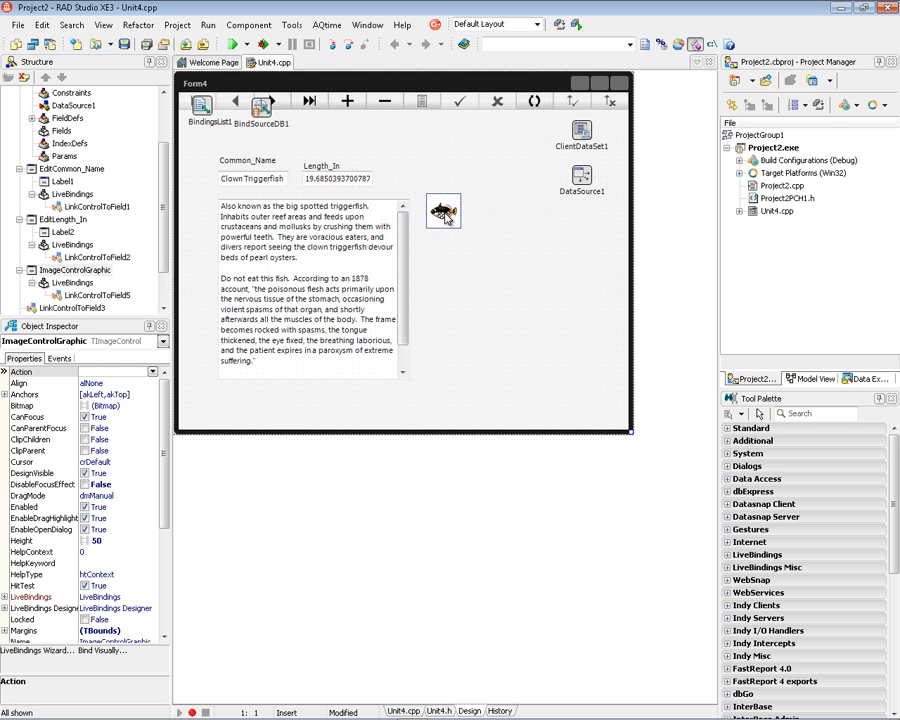
left_click(443, 210)
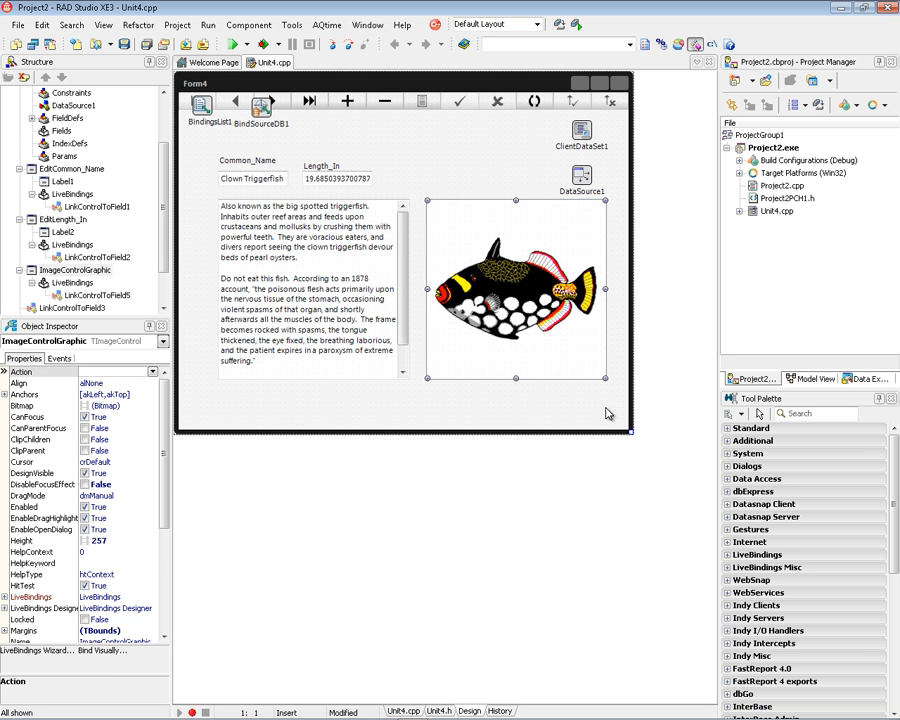
mouse_move(485, 285)
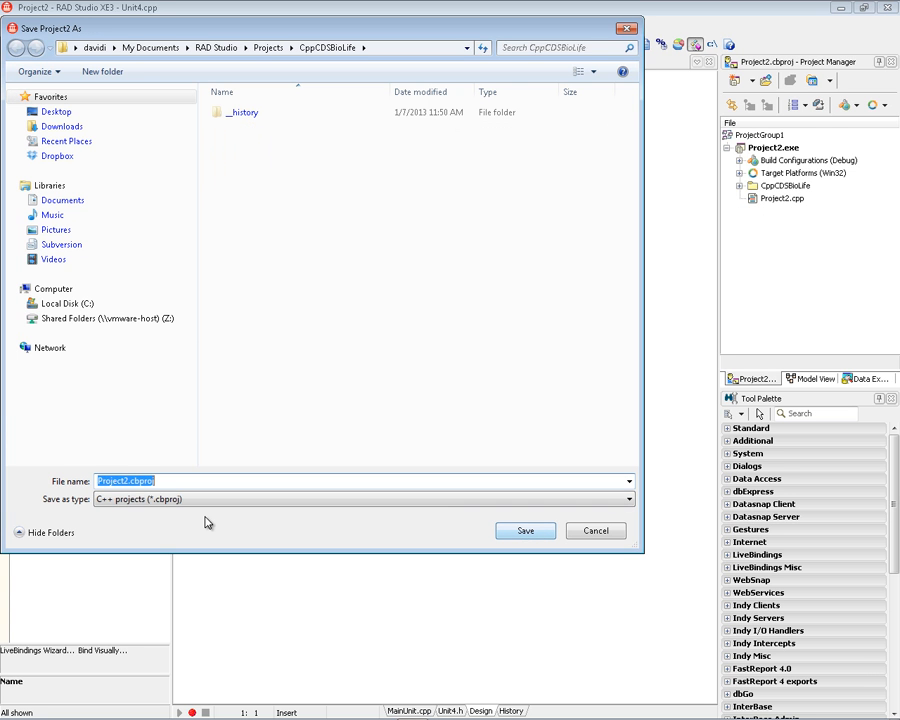
- Save the unit as MainUnit.cpp and the project as CppBiolife.cbproj, then run it
left_click(127, 481)
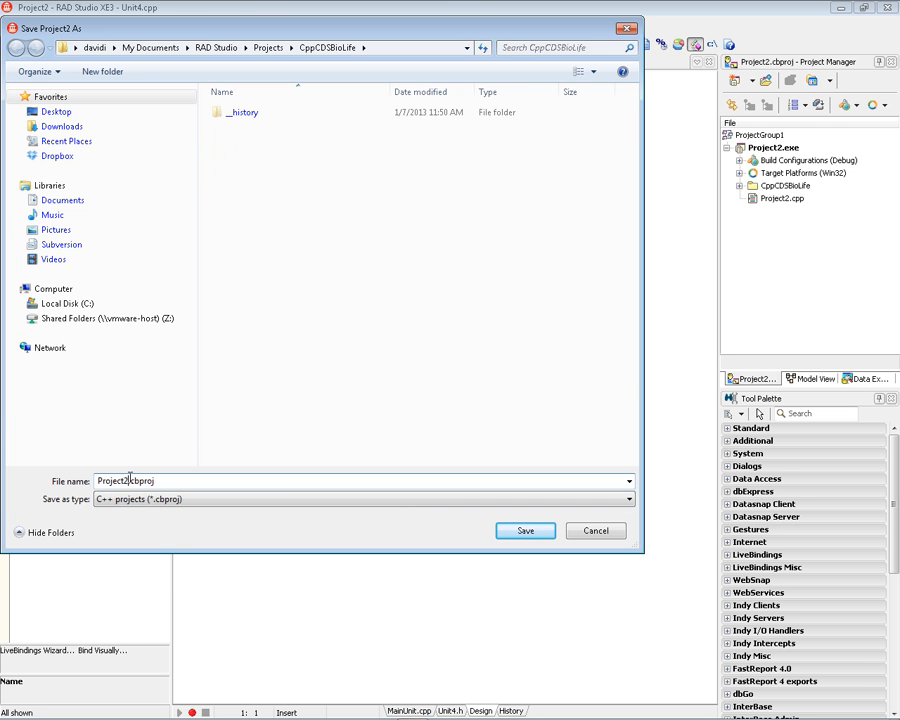
left_click(525, 530)
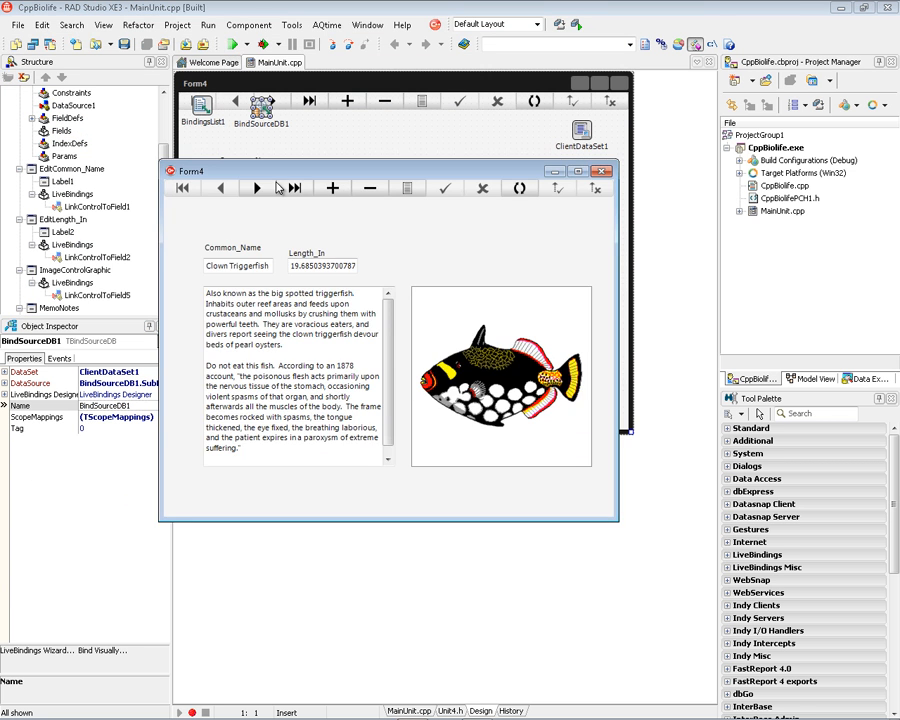
left_click(257, 188)
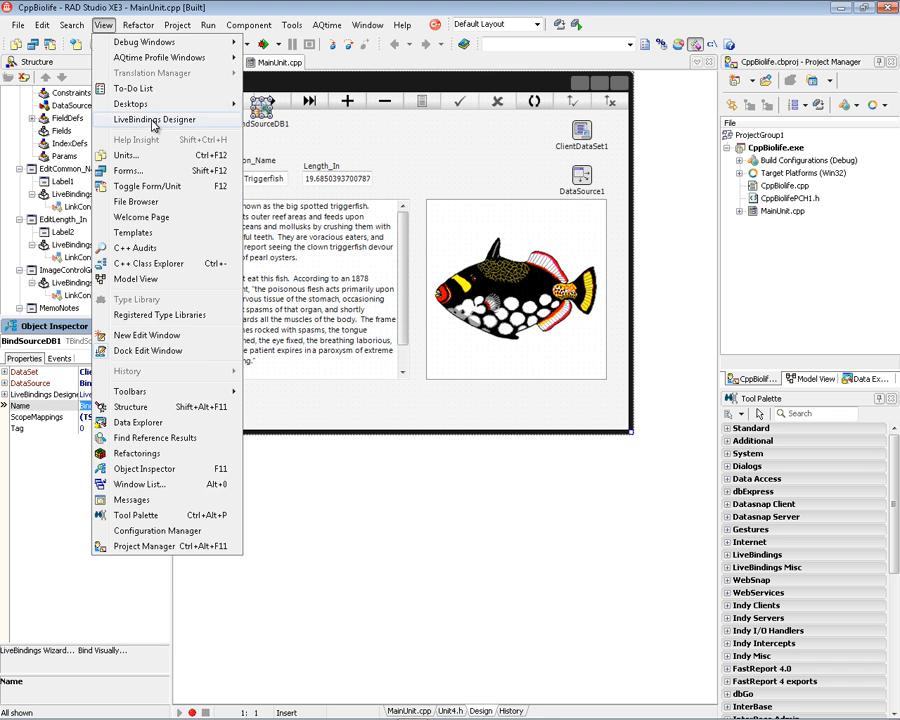
- Show the LiveBindings Designer and add an active 64-bit Windows target platform
left_click(156, 119)
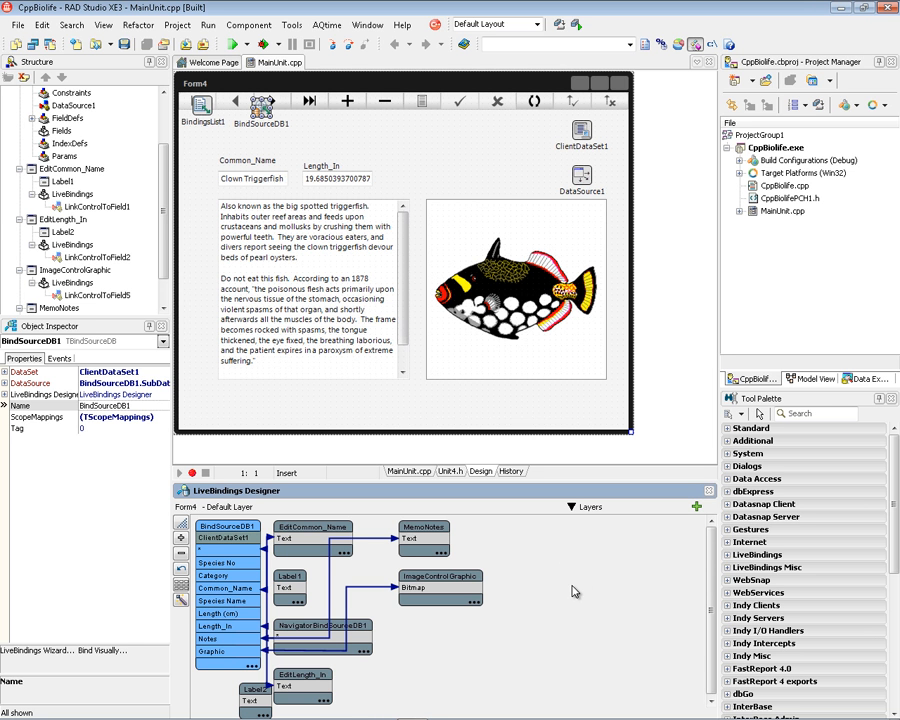
mouse_move(561, 365)
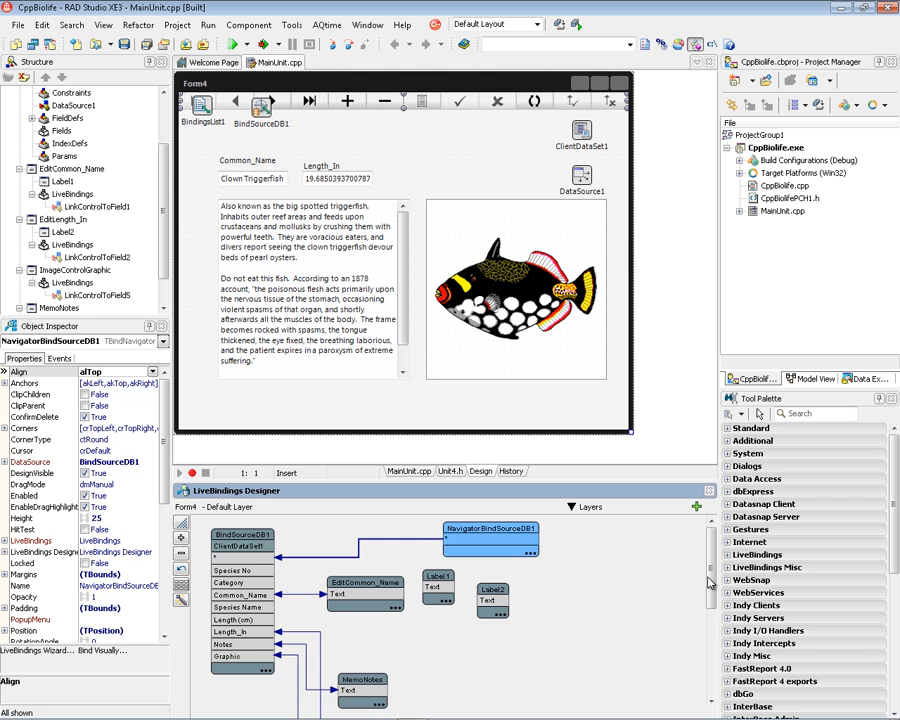
scroll("down", 3)
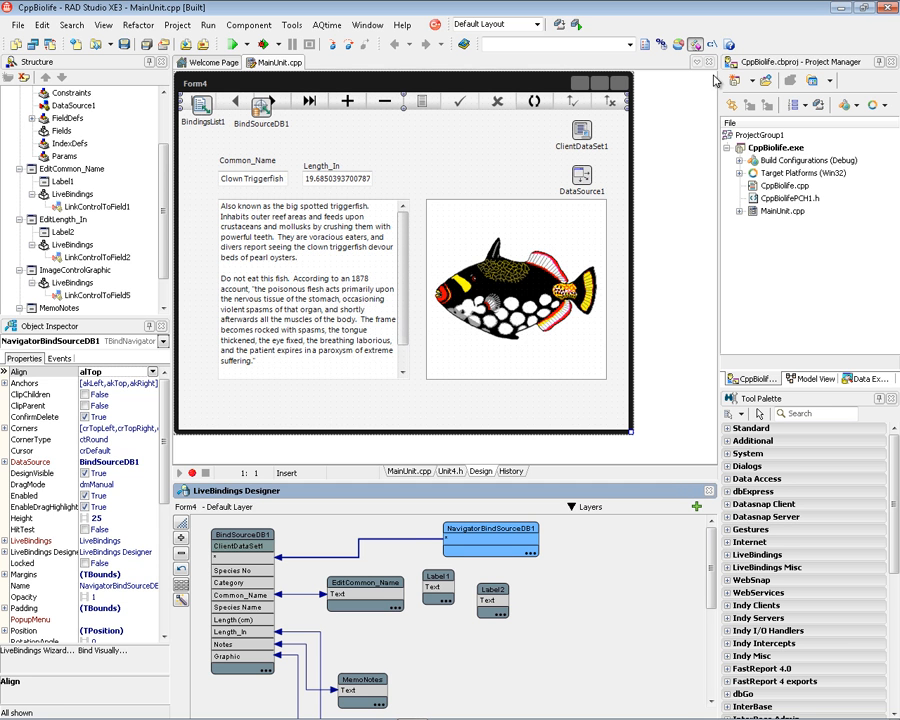
left_click(757, 173)
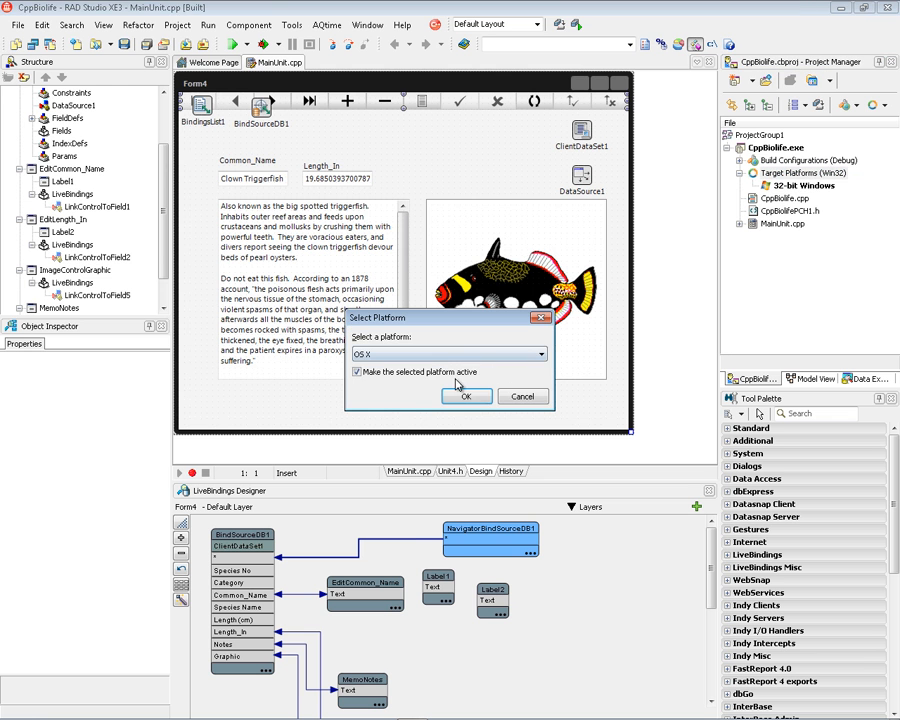
left_click(448, 354)
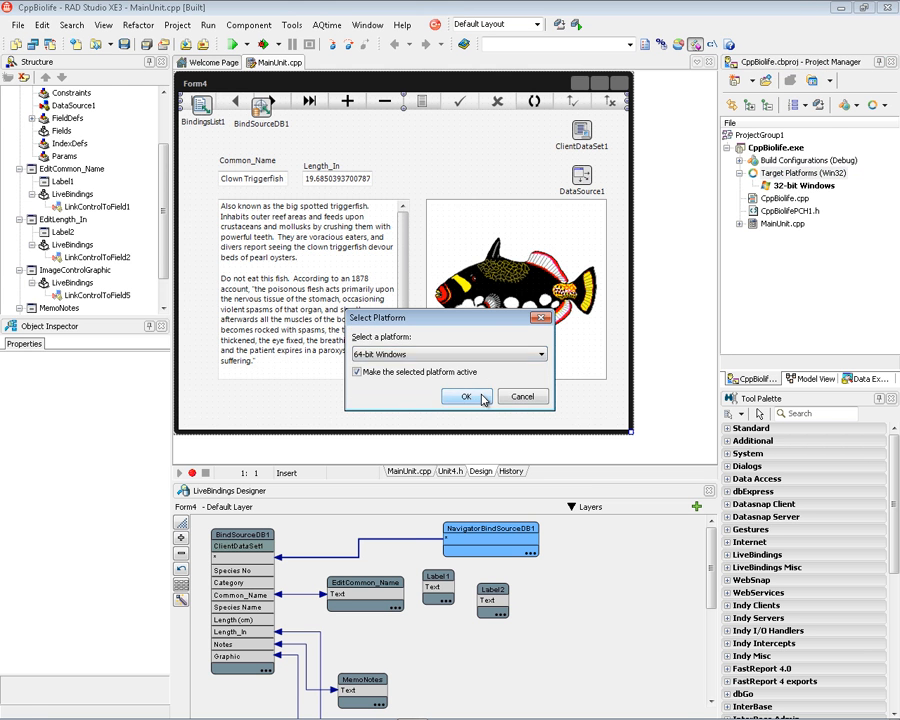
left_click(465, 396)
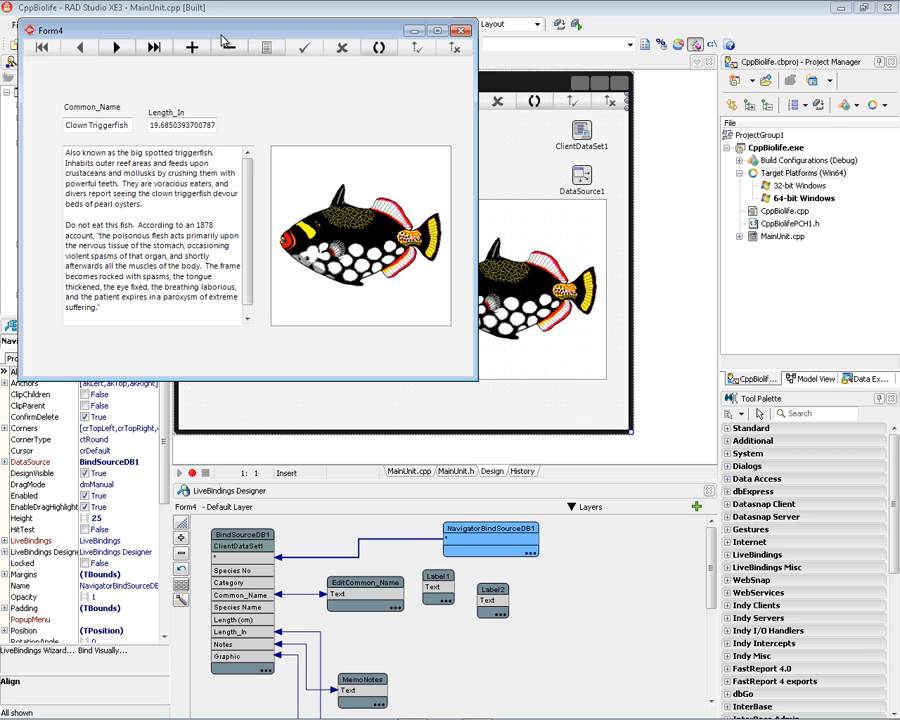
- Advance the running 64-bit form to the Giant Maori Wrass record and close it
left_click(290, 95)
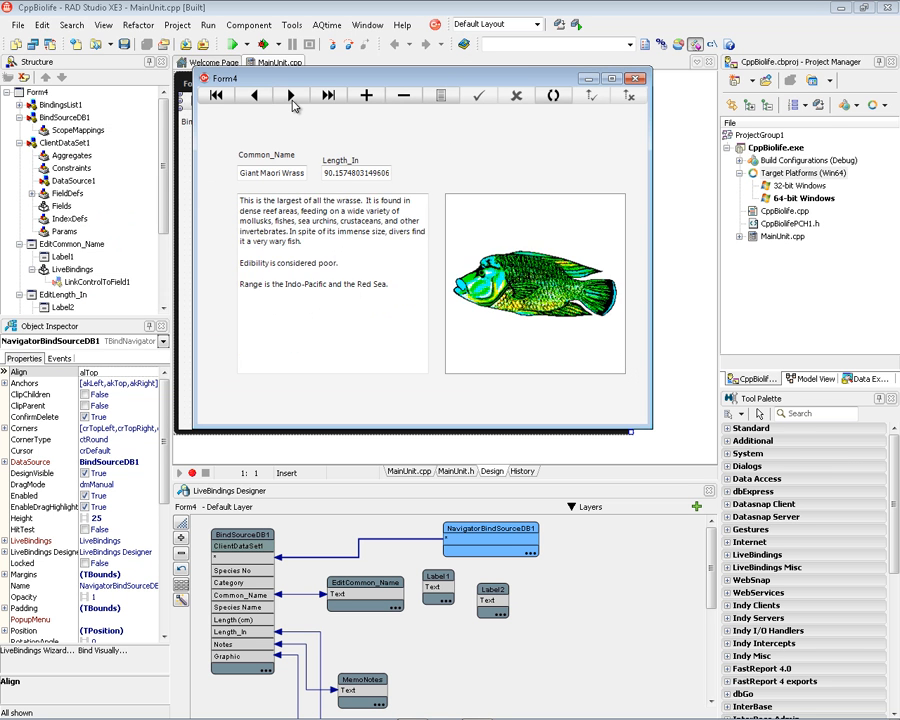
left_click(290, 95)
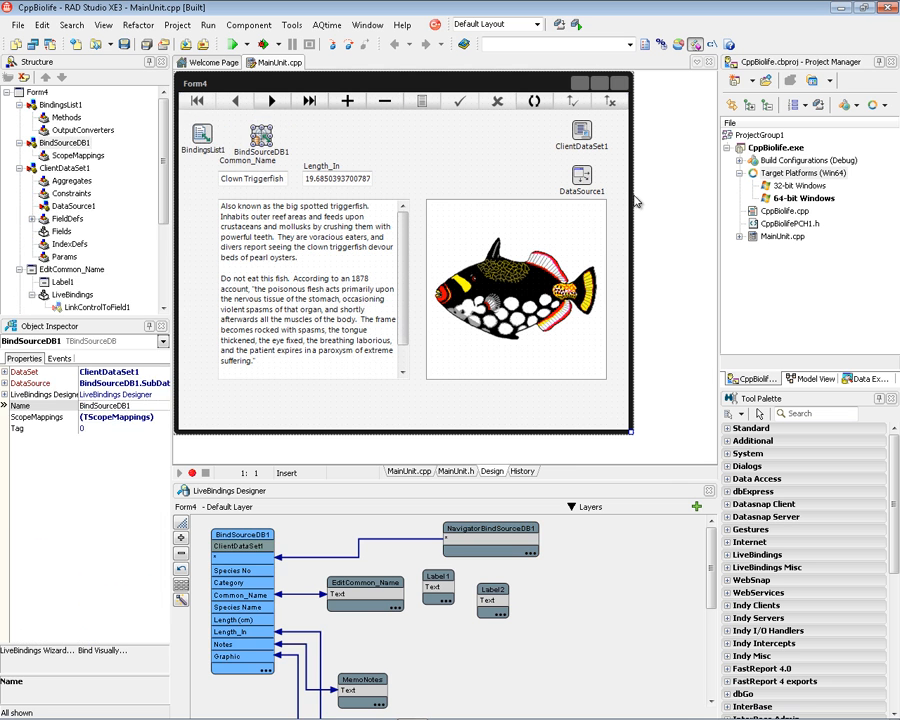
mouse_move(637, 200)
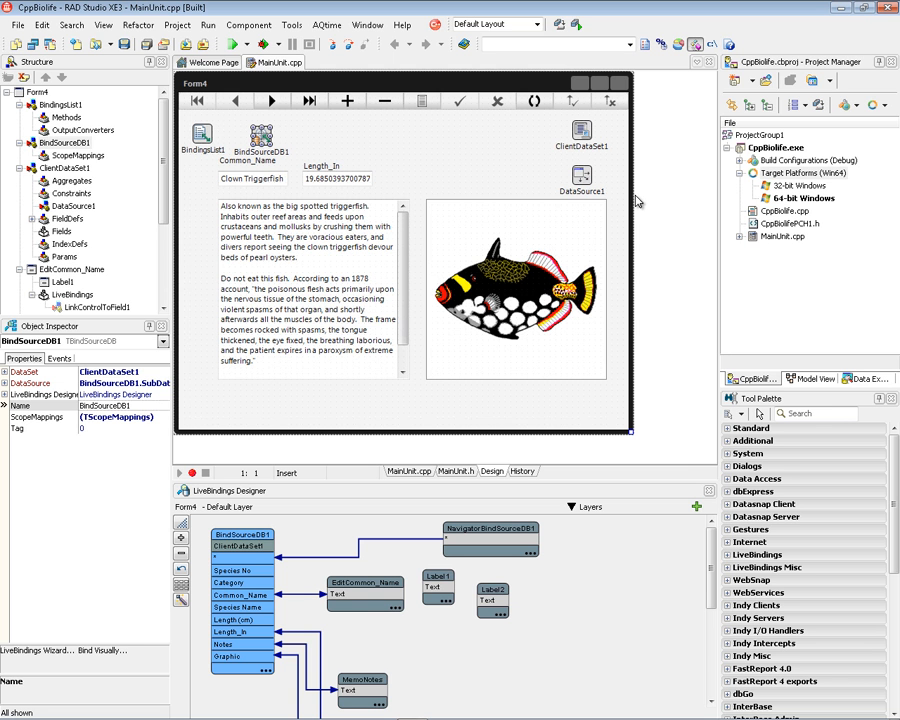
mouse_move(455, 157)
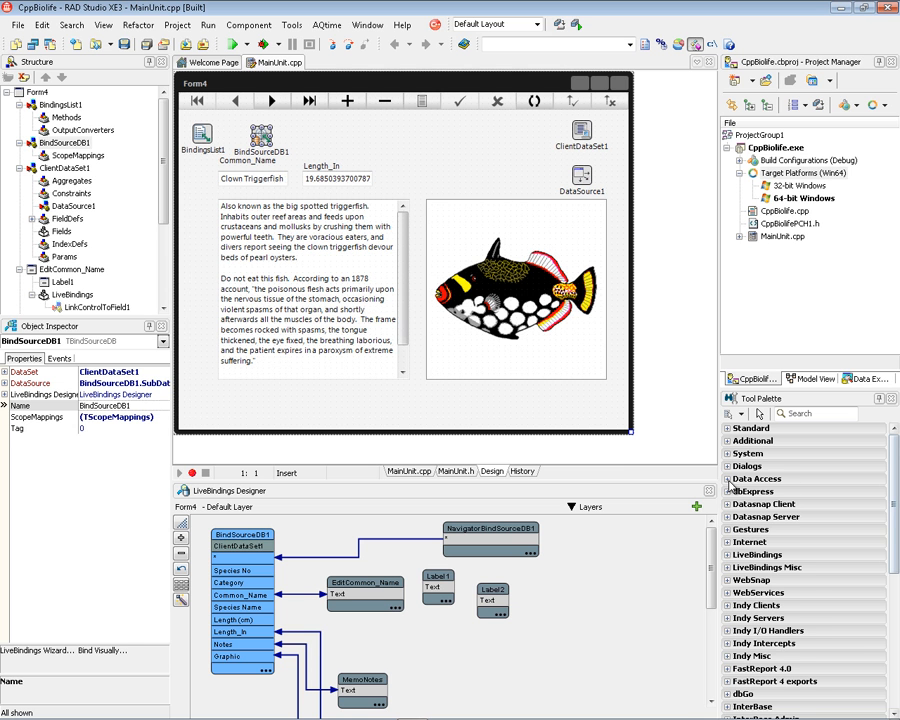
left_click(757, 478)
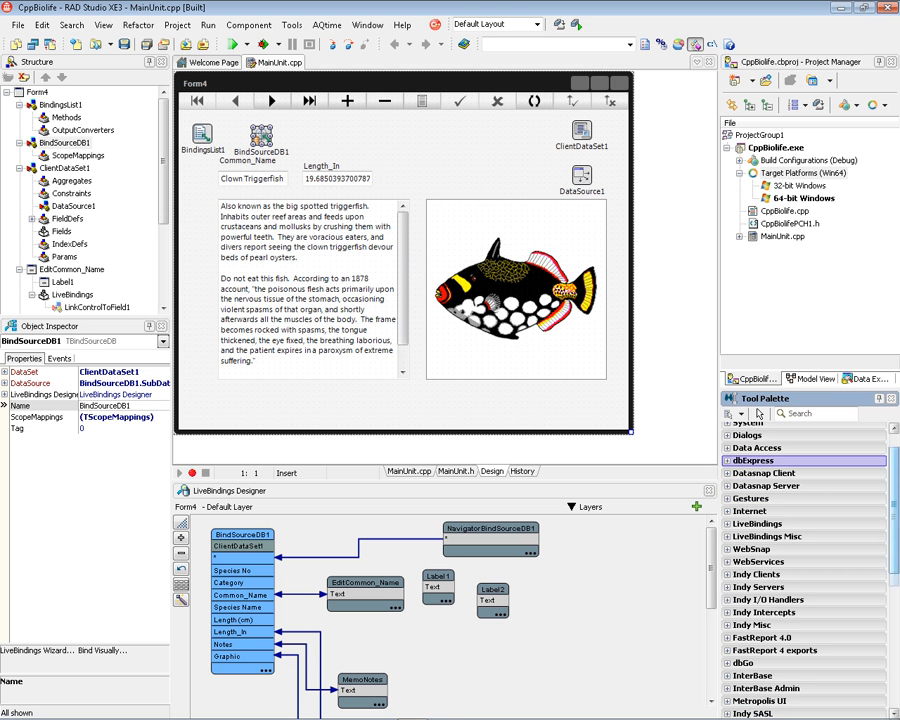
scroll("down", 3)
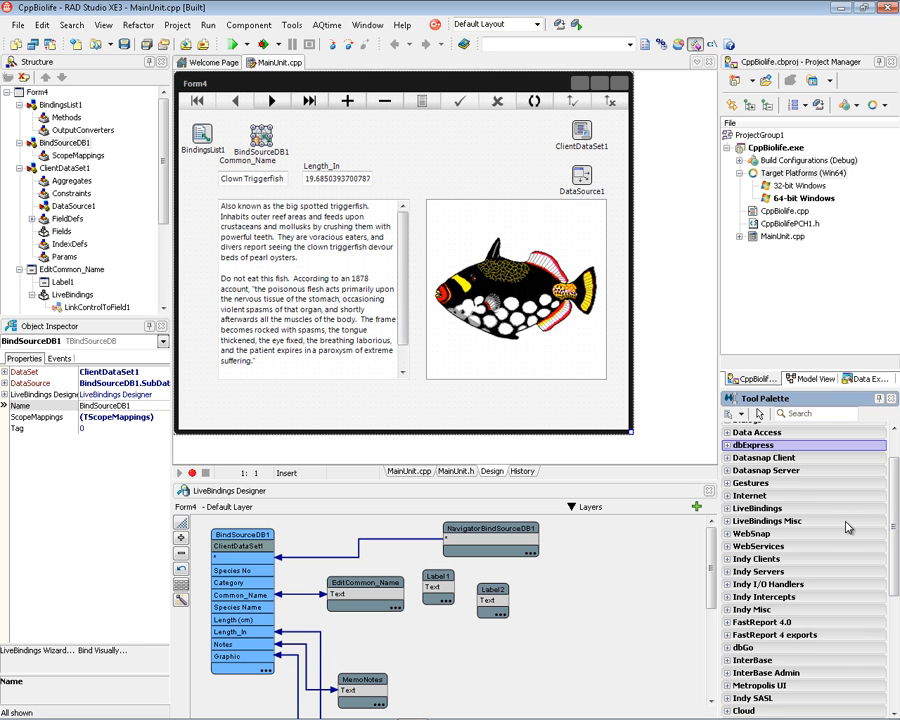
scroll("down", 3)
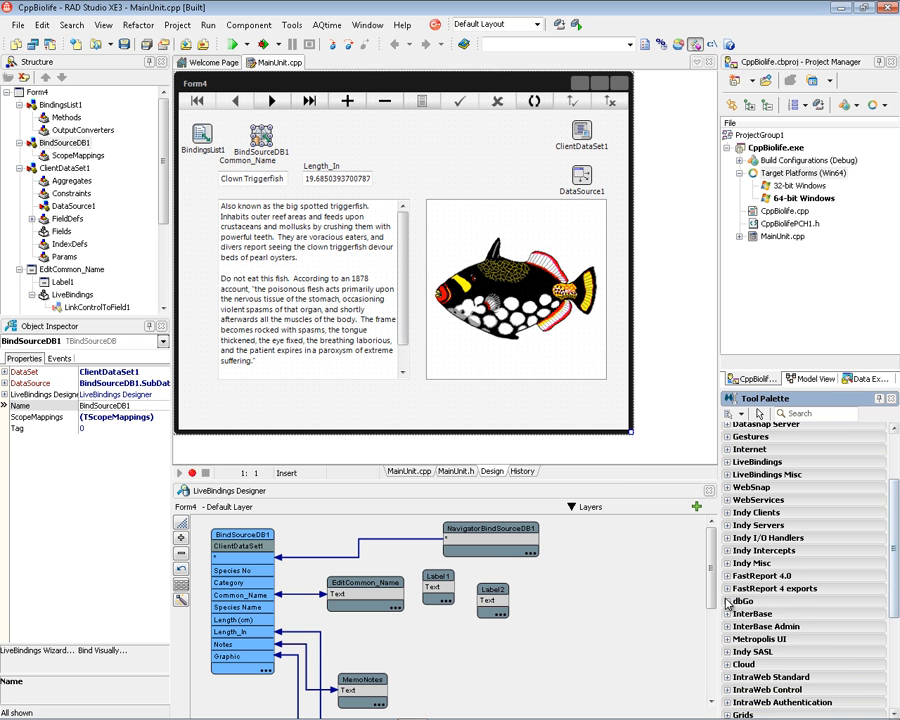
left_click(744, 601)
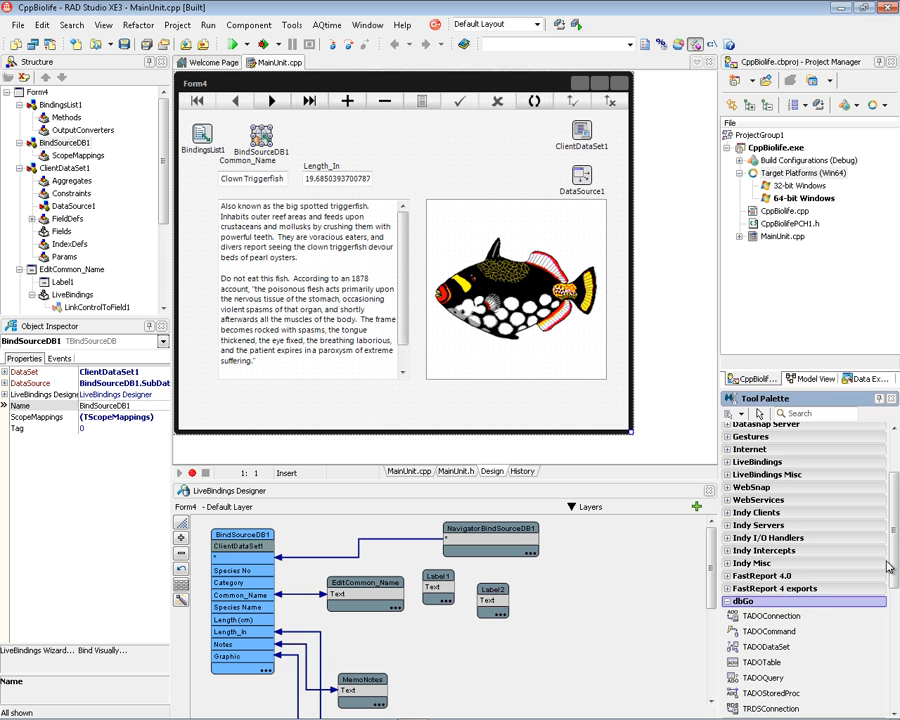
scroll("down", 3)
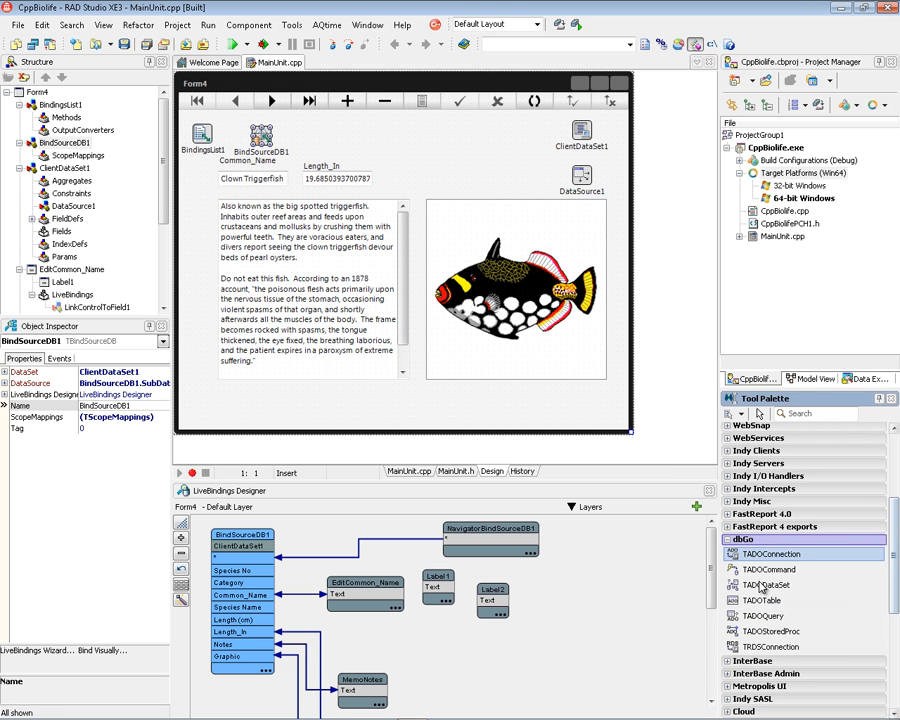
left_click(744, 539)
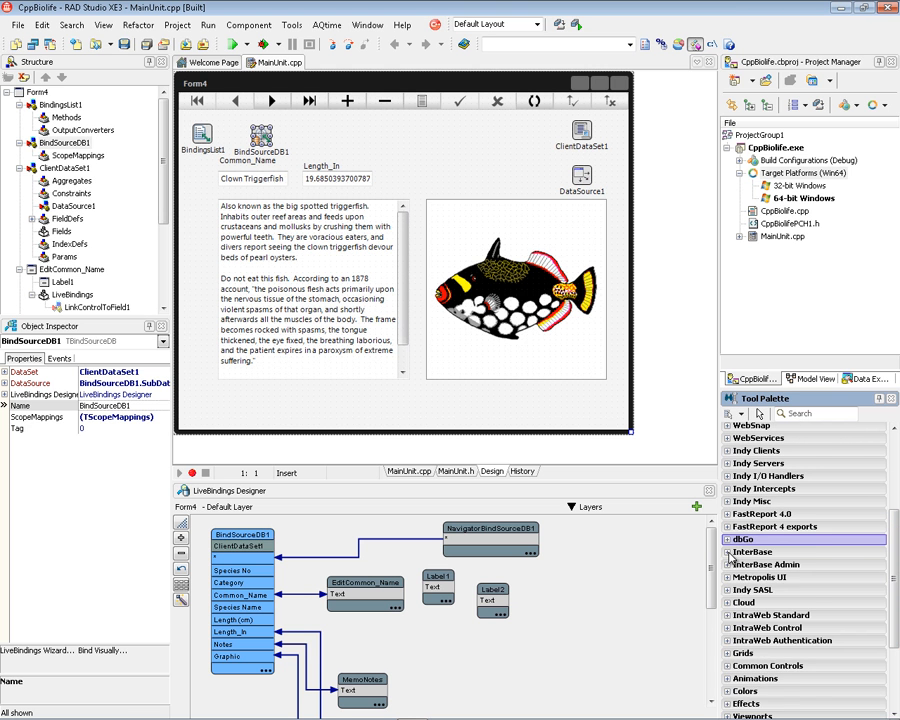
left_click(752, 427)
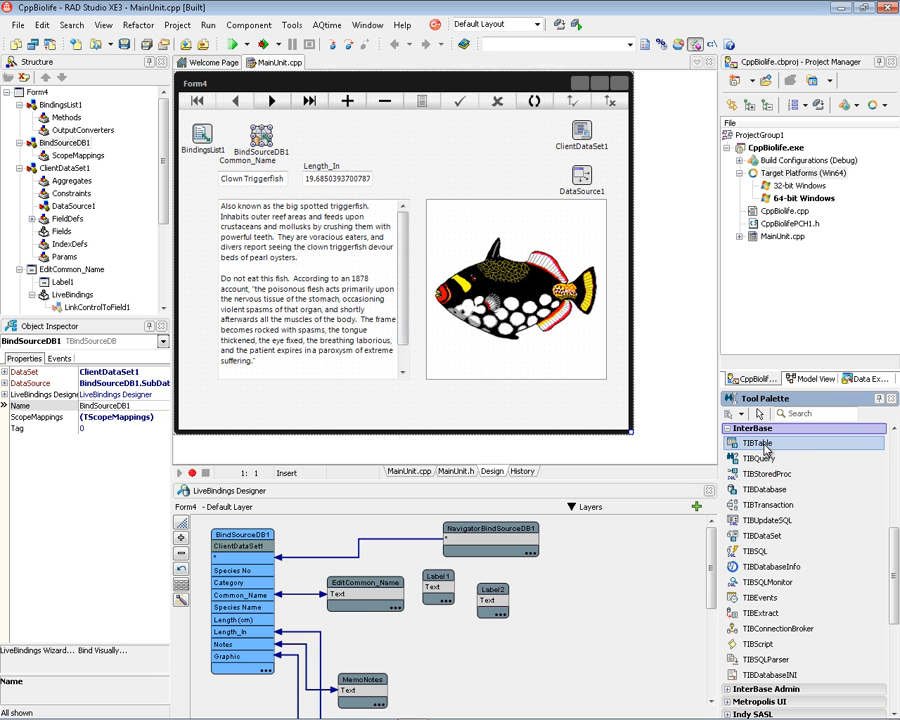
mouse_move(758, 443)
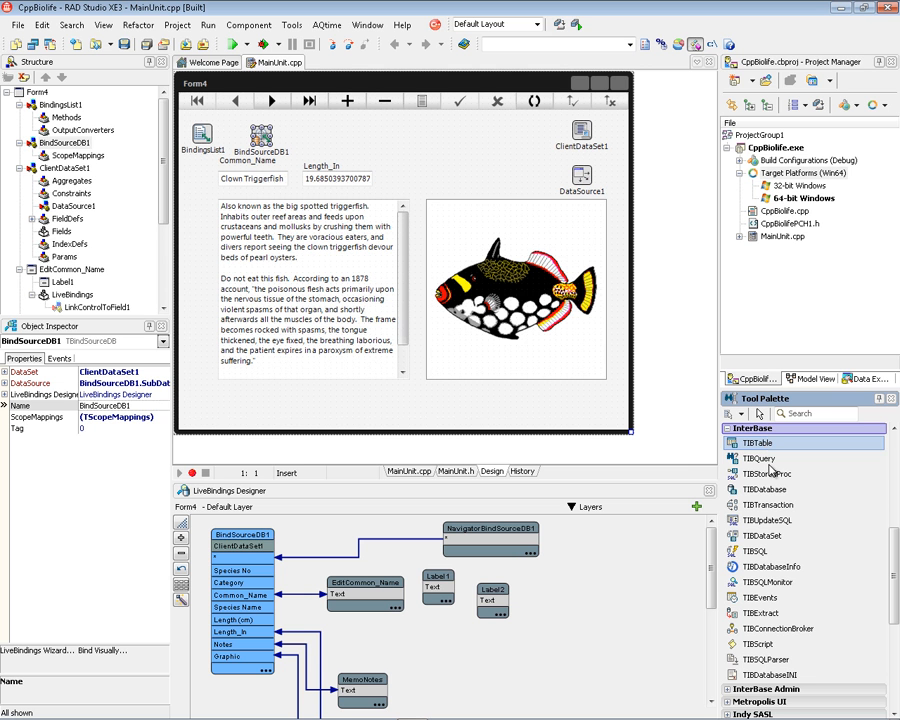
mouse_move(765, 489)
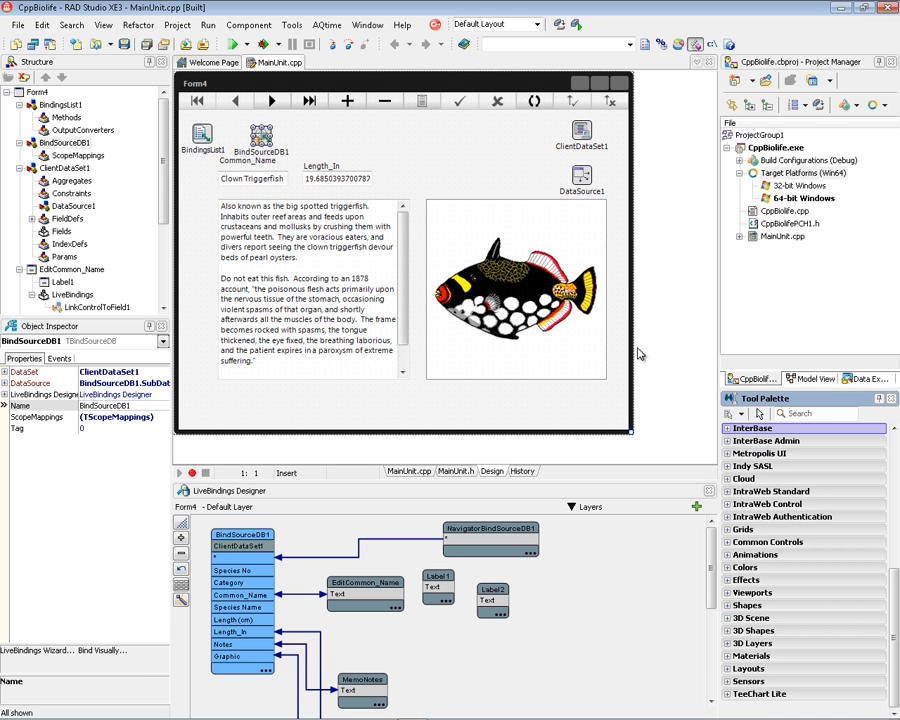
mouse_move(490, 162)
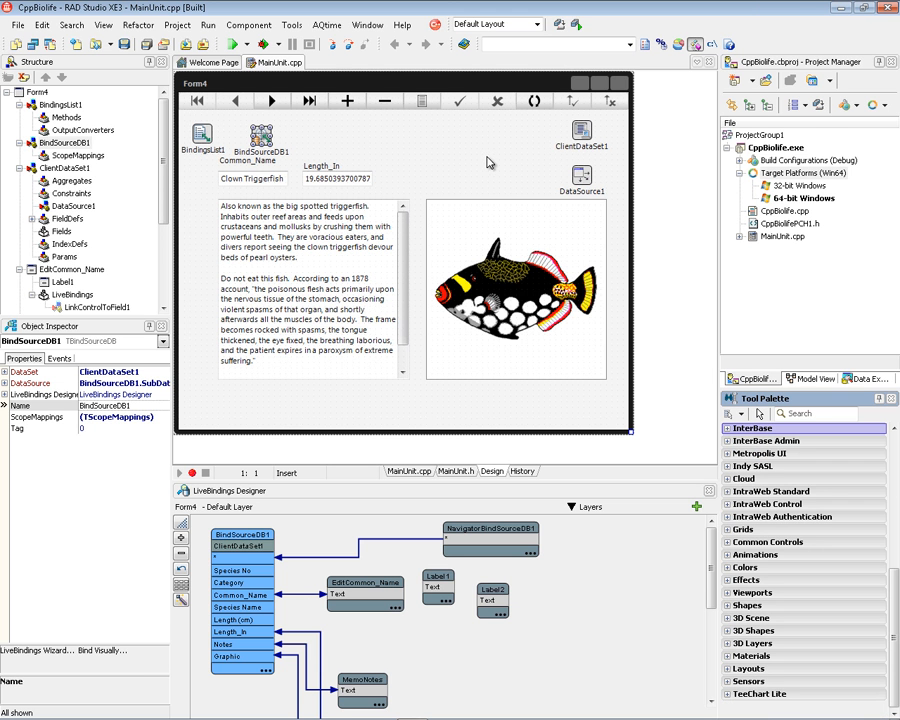